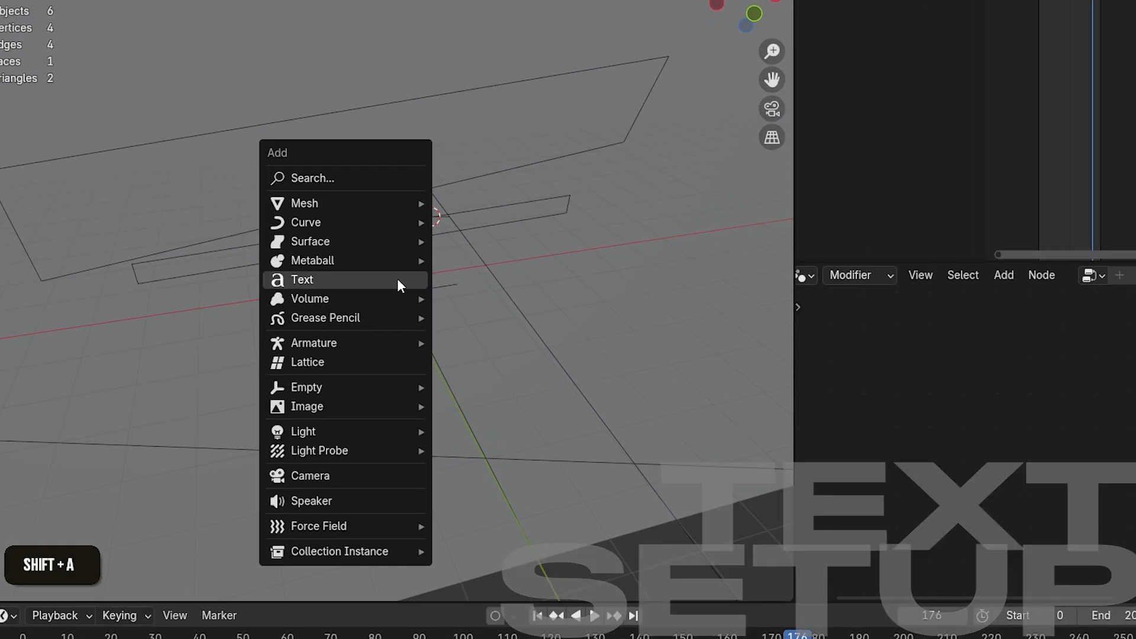
Add a text object and rotate it 90 degrees on X so it stands upright
click(303, 280)
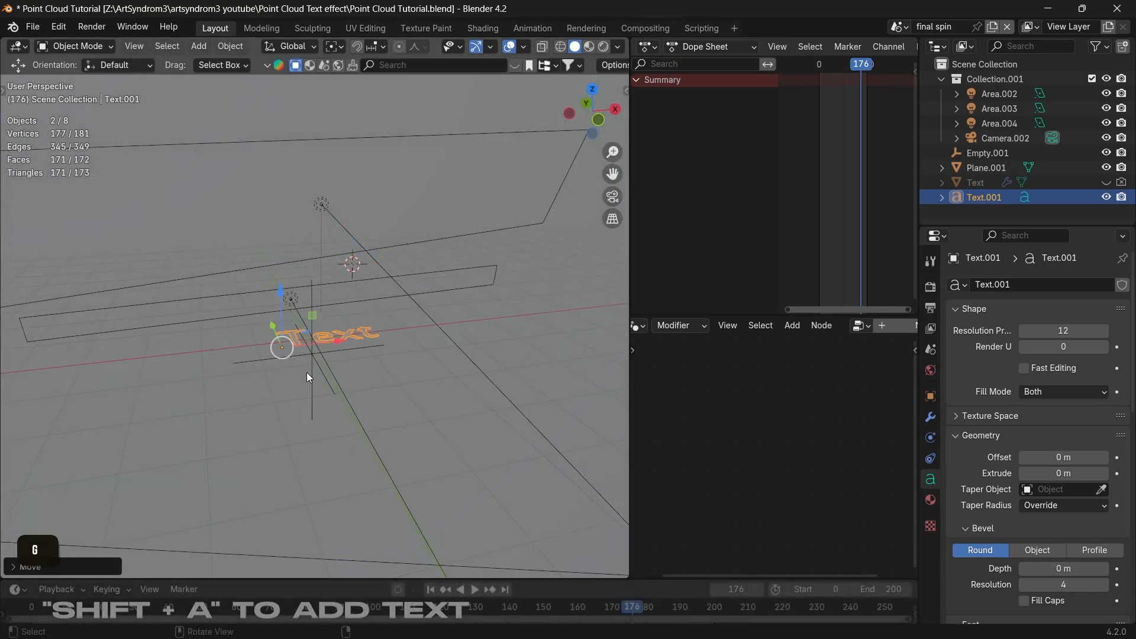
key(r)
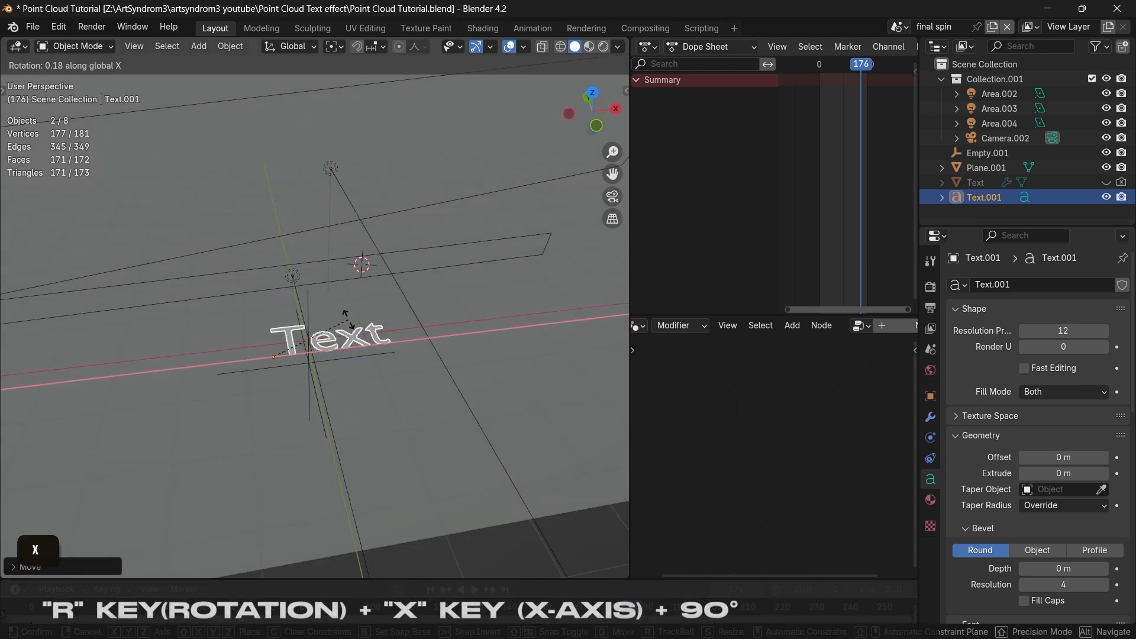
key(Return)
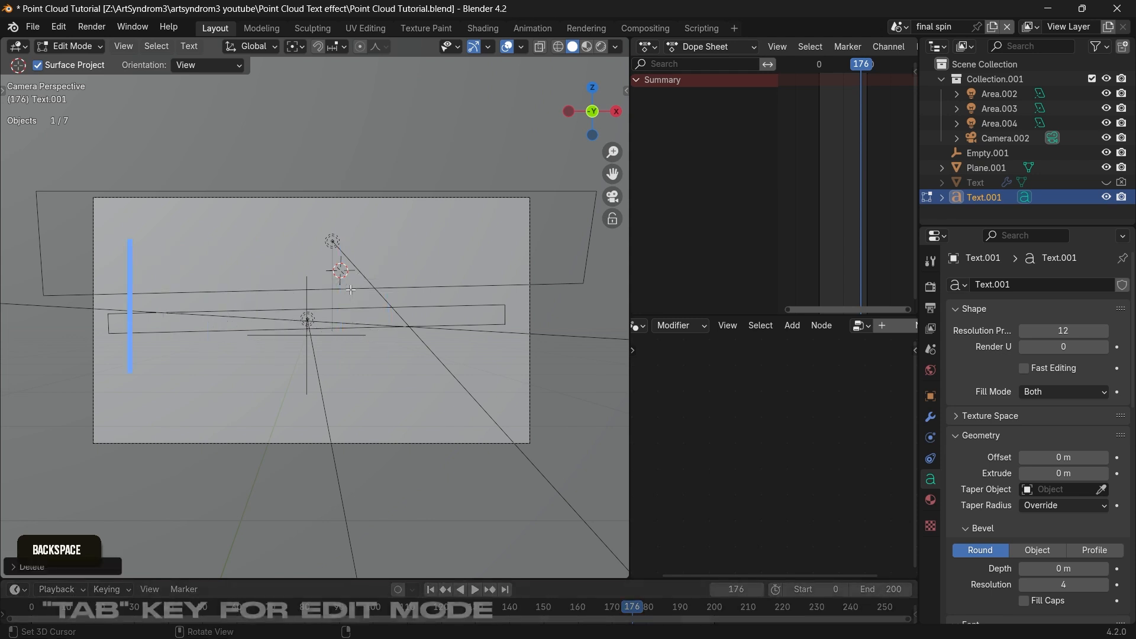
Switch the text object into Edit Mode to rework its wording
key(Tab)
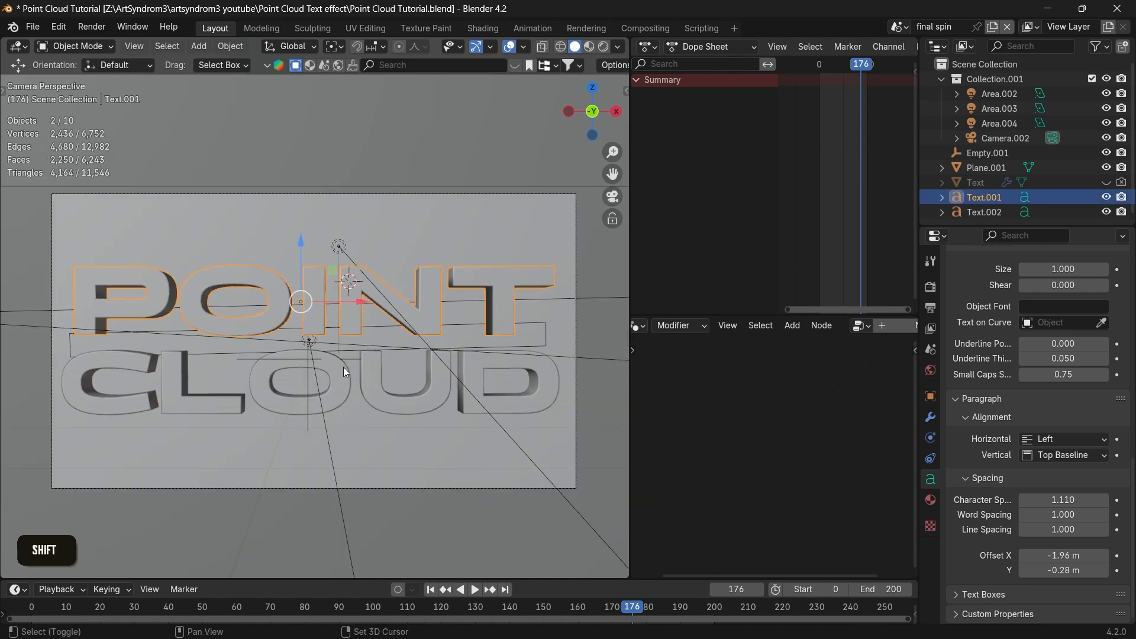
Convert both text objects to mesh and join them into the single object Text.001
text(CONVER)
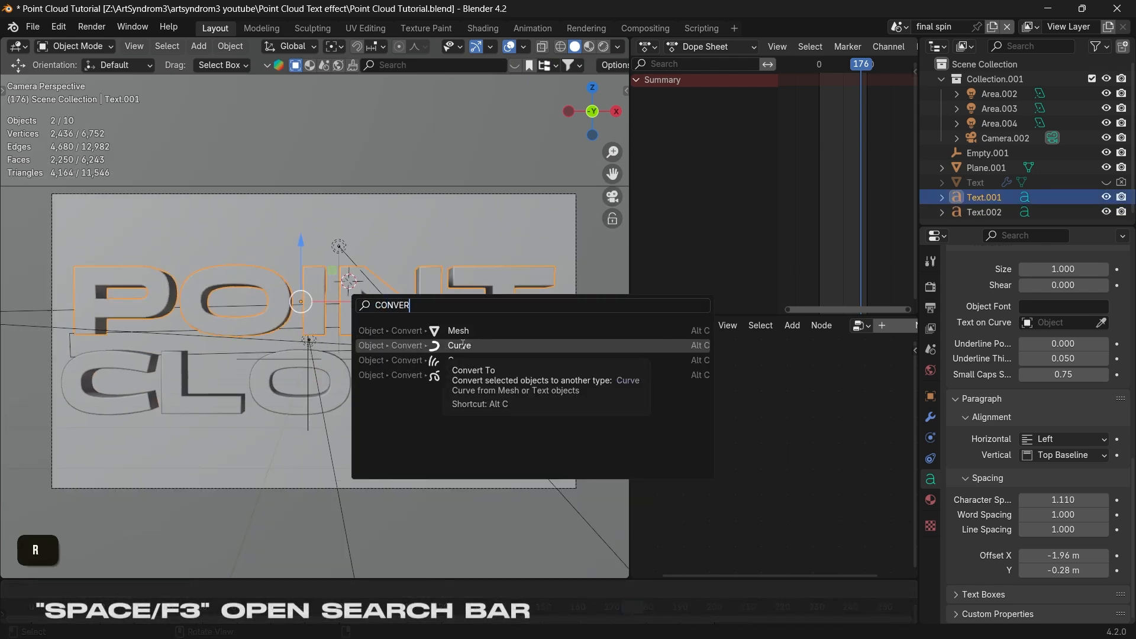
click(458, 331)
text(JOIN)
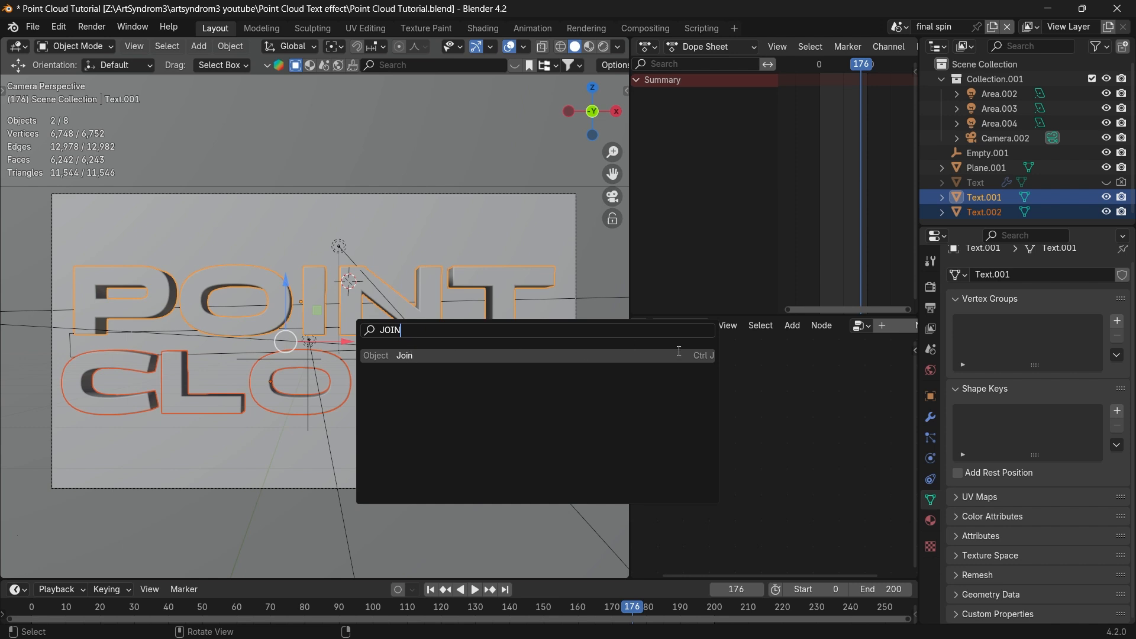
click(404, 355)
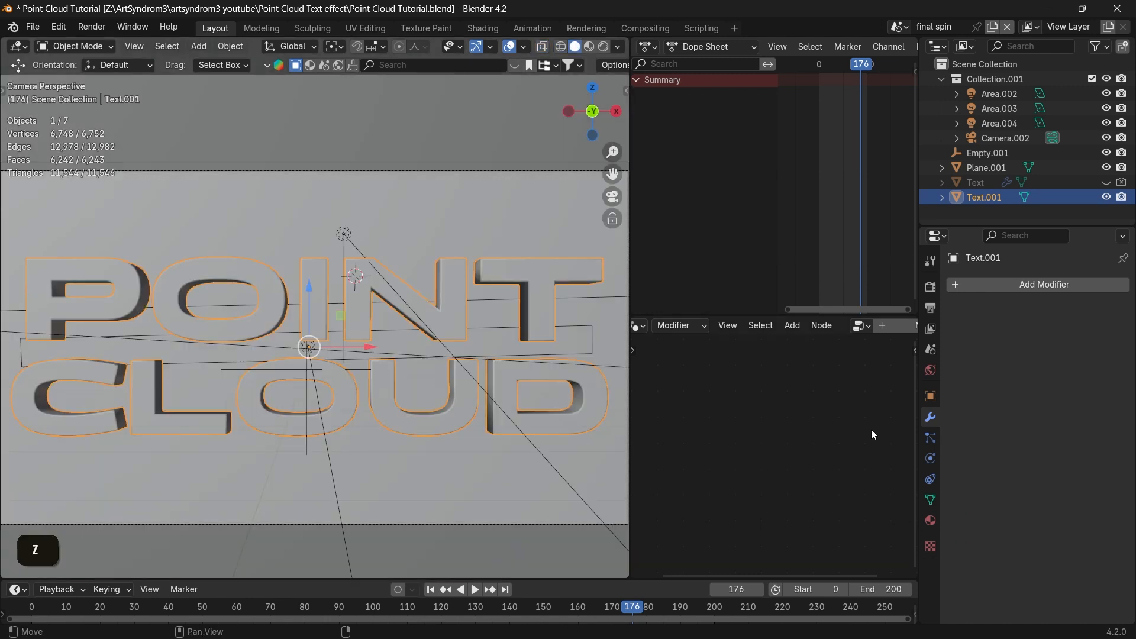
Add a smooth-shaded Voxel Remesh modifier, trying voxel sizes 0.005 and 0.009 m
click(1044, 285)
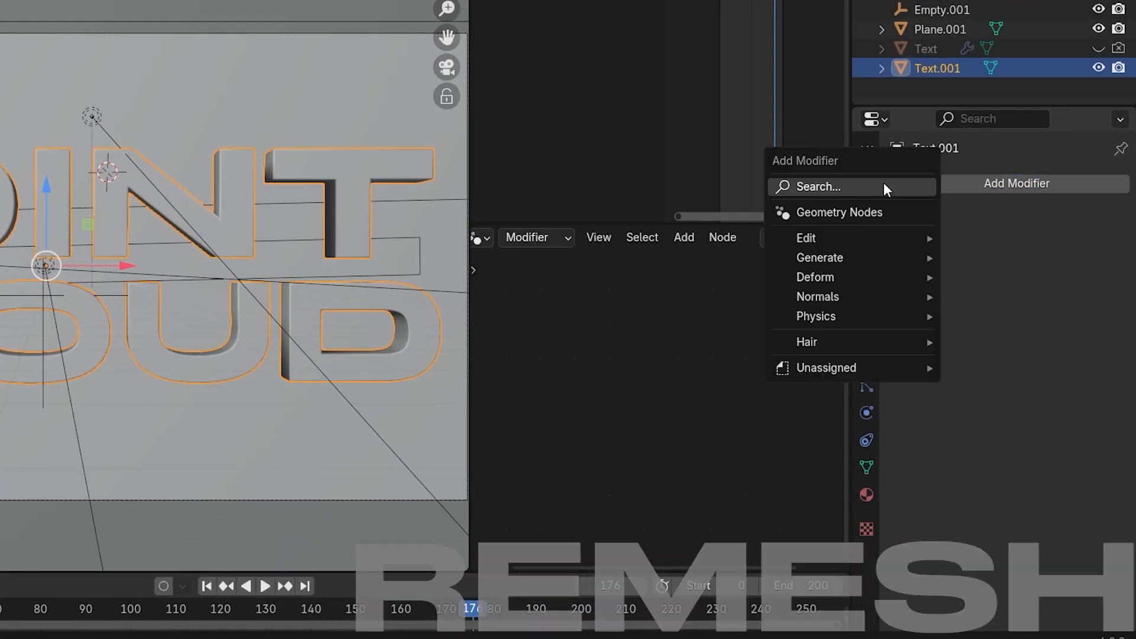
text(E)
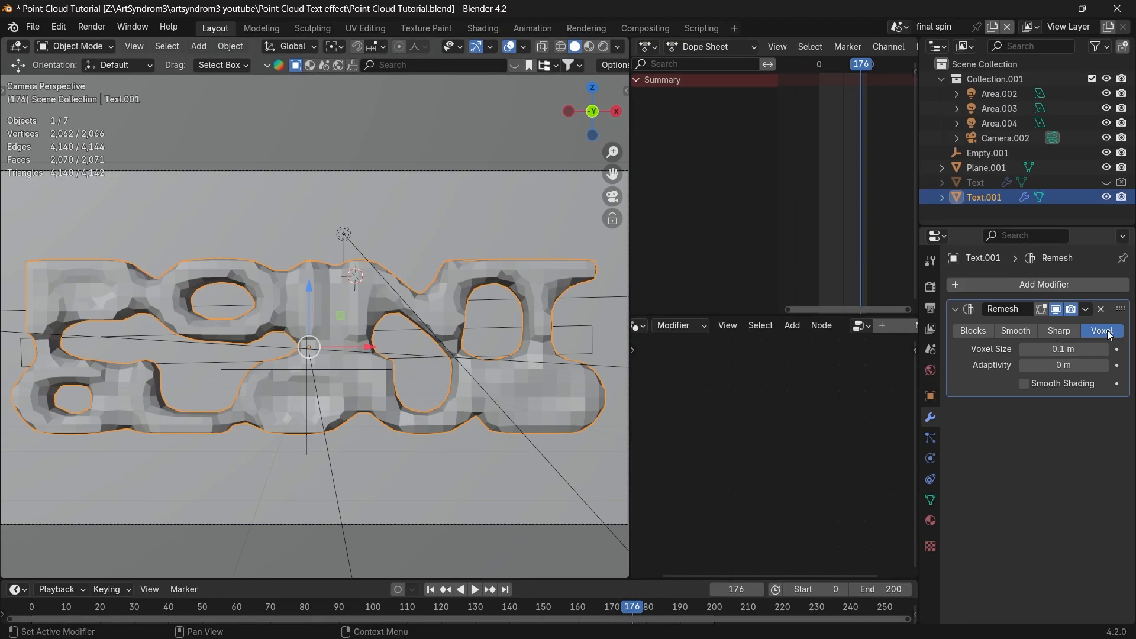
click(1024, 383)
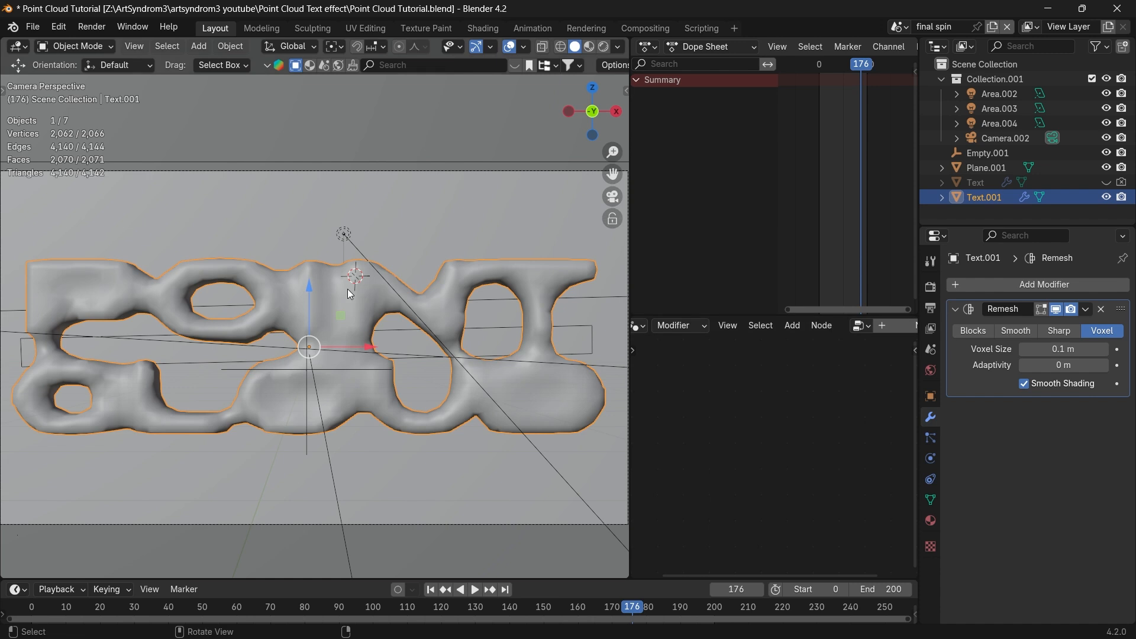
click(1064, 349)
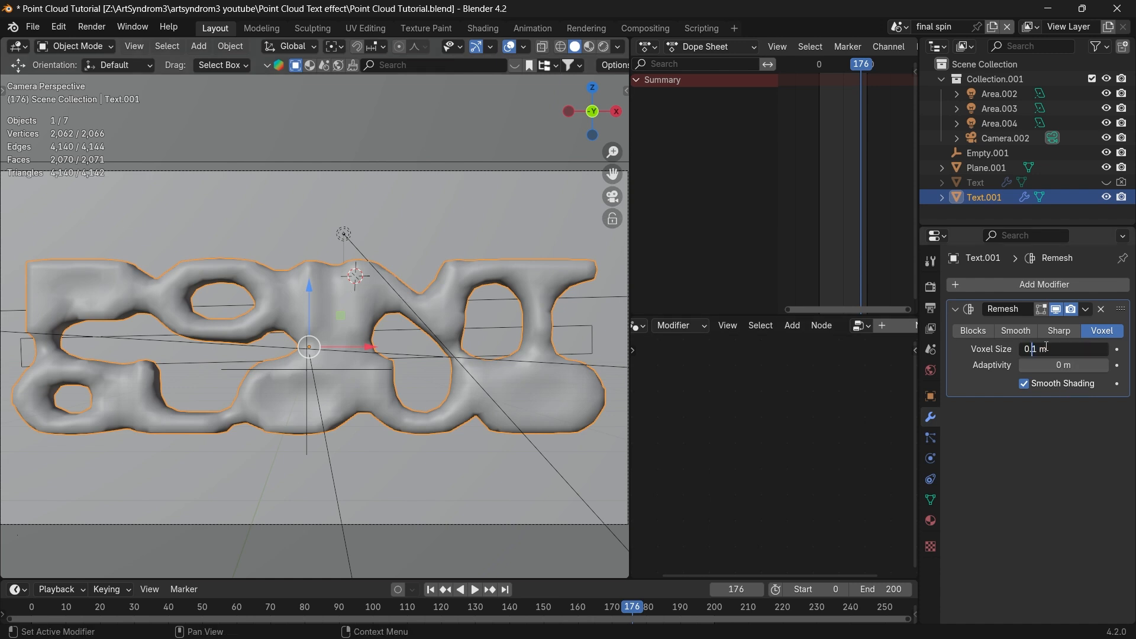
key(Backspace)
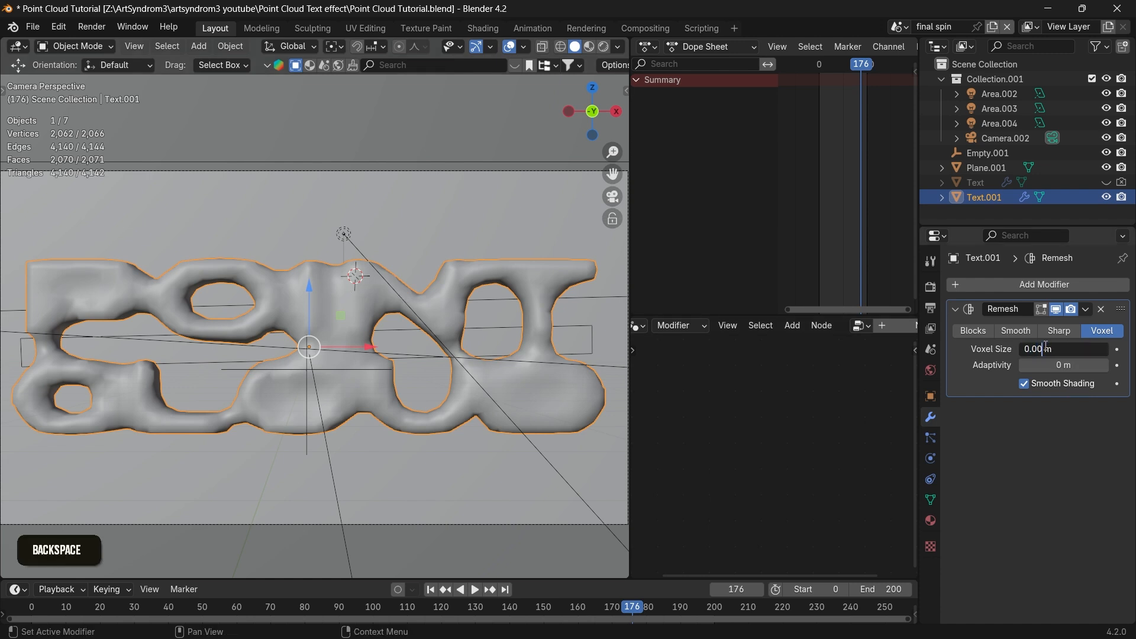
text(0.005)
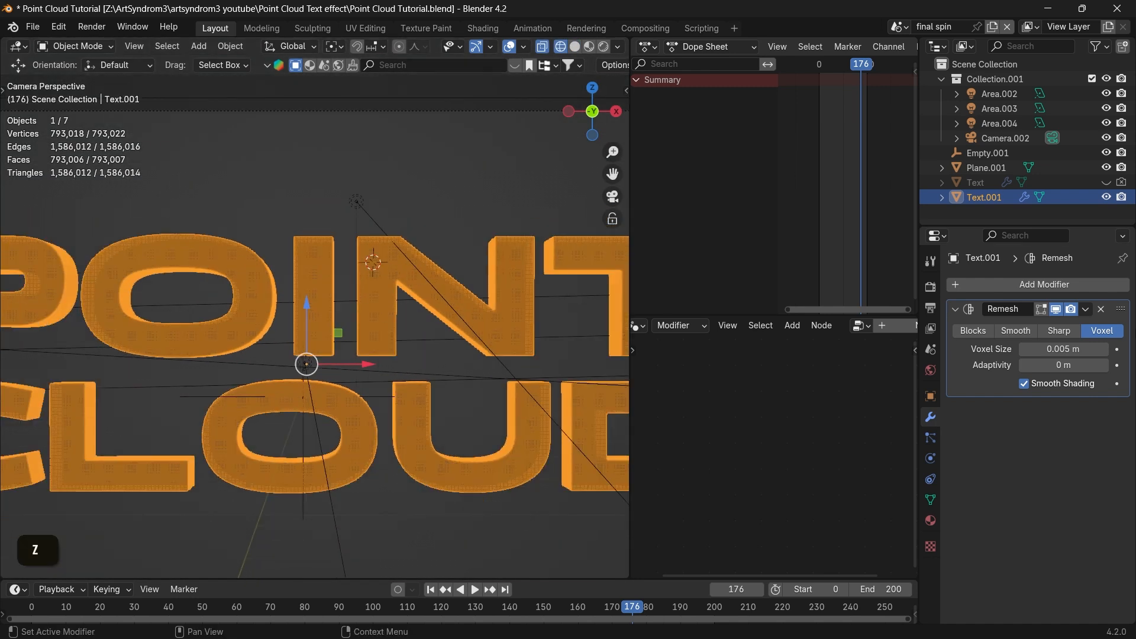
key(Backspace)
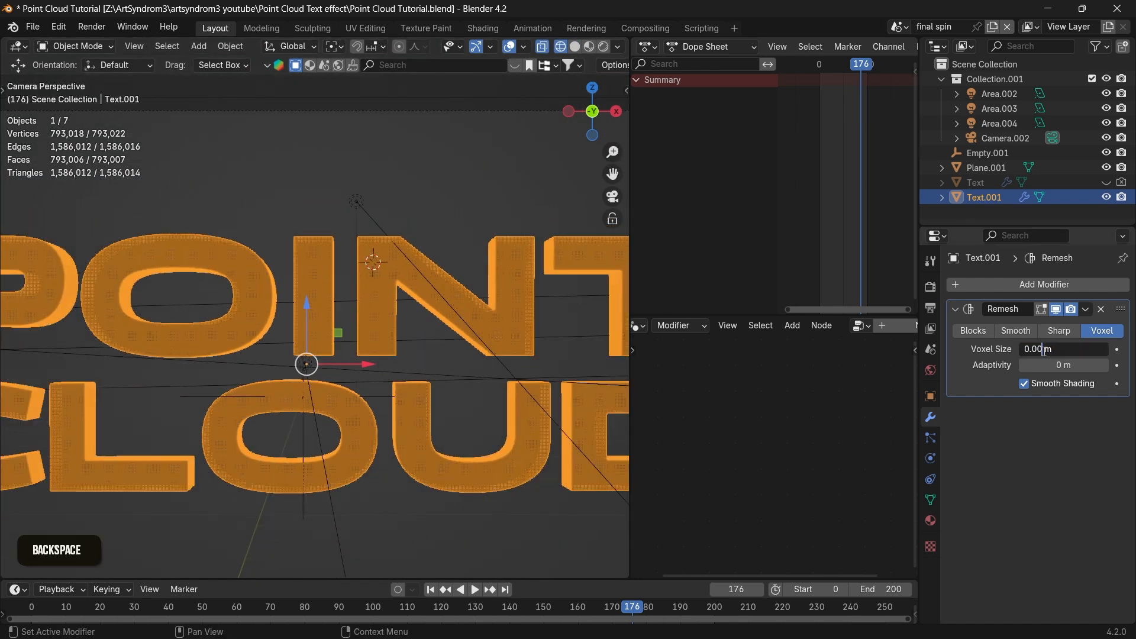
text(0.009)
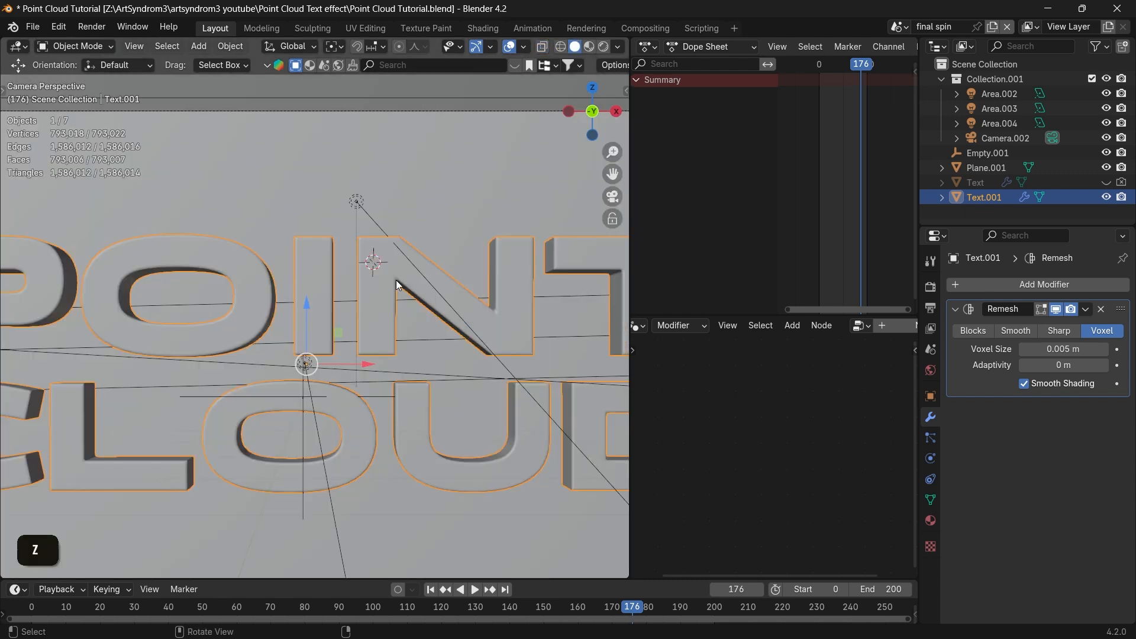
Apply the Remesh modifier from its dropdown, leaving a plain dense mesh
click(1085, 309)
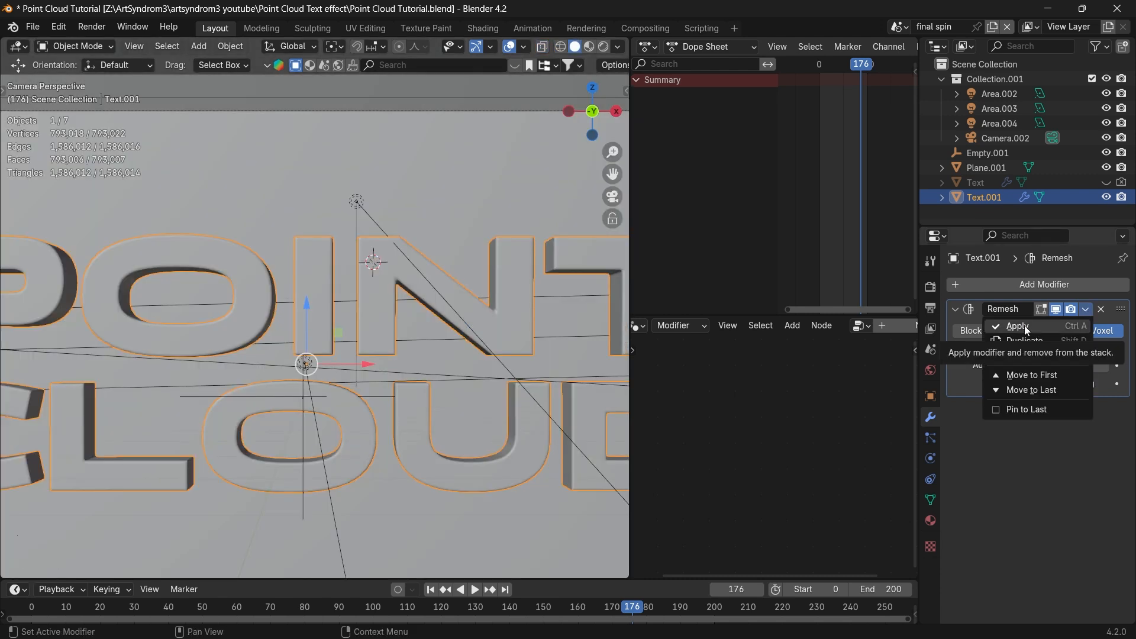
click(1018, 327)
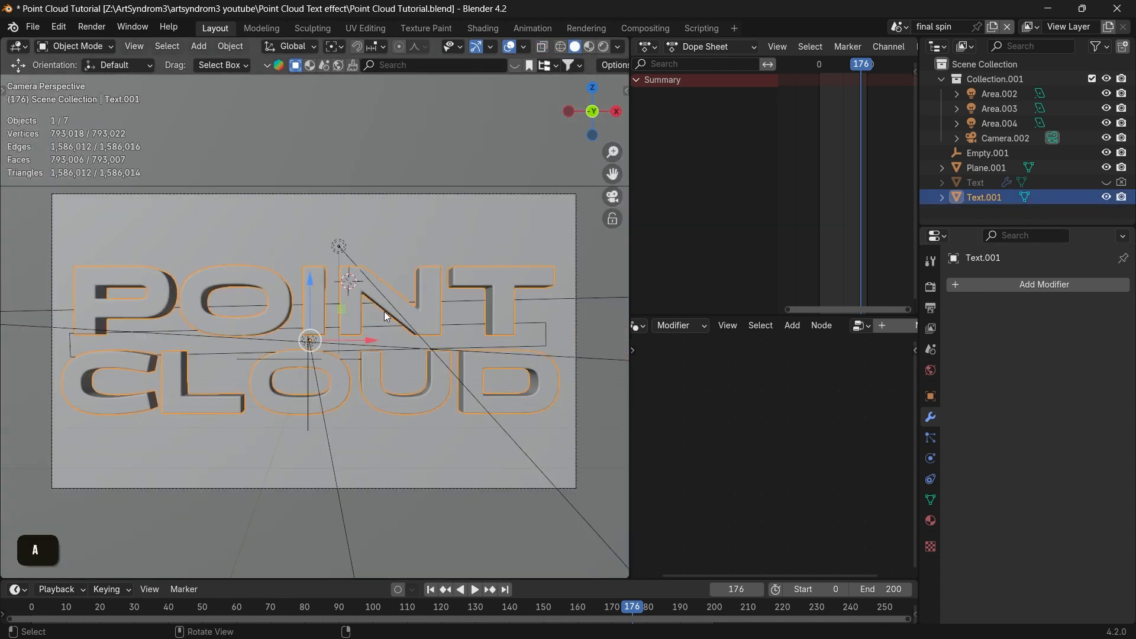
click(931, 499)
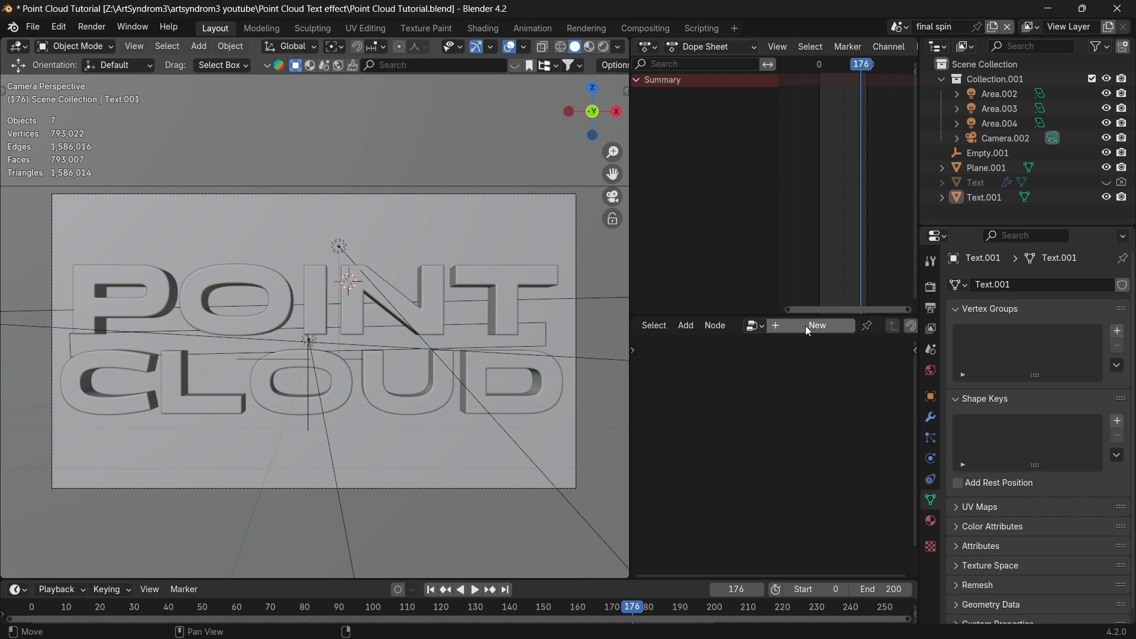
Create a Geometry Nodes tree with a Distribute Points on Faces node and raise its density
click(816, 325)
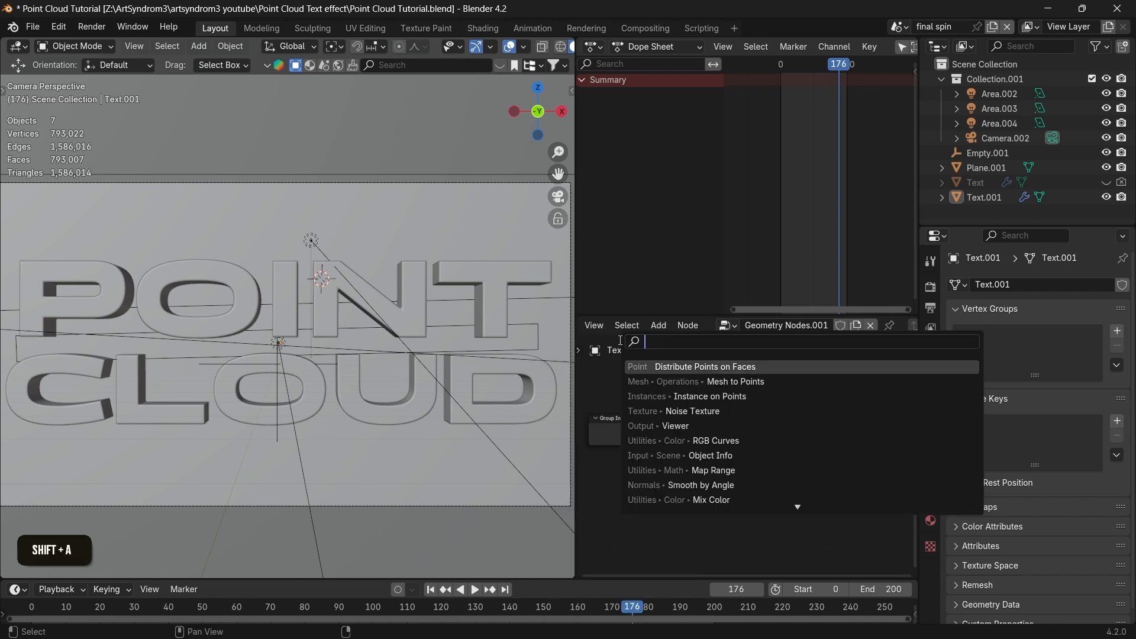
text(POINT ON)
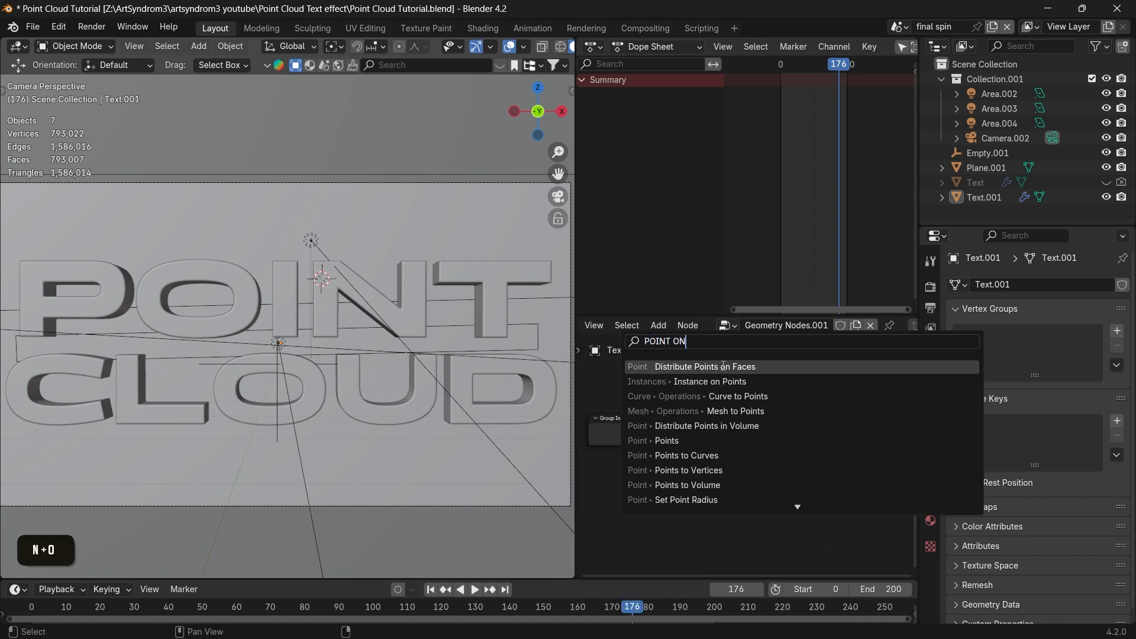
text(F)
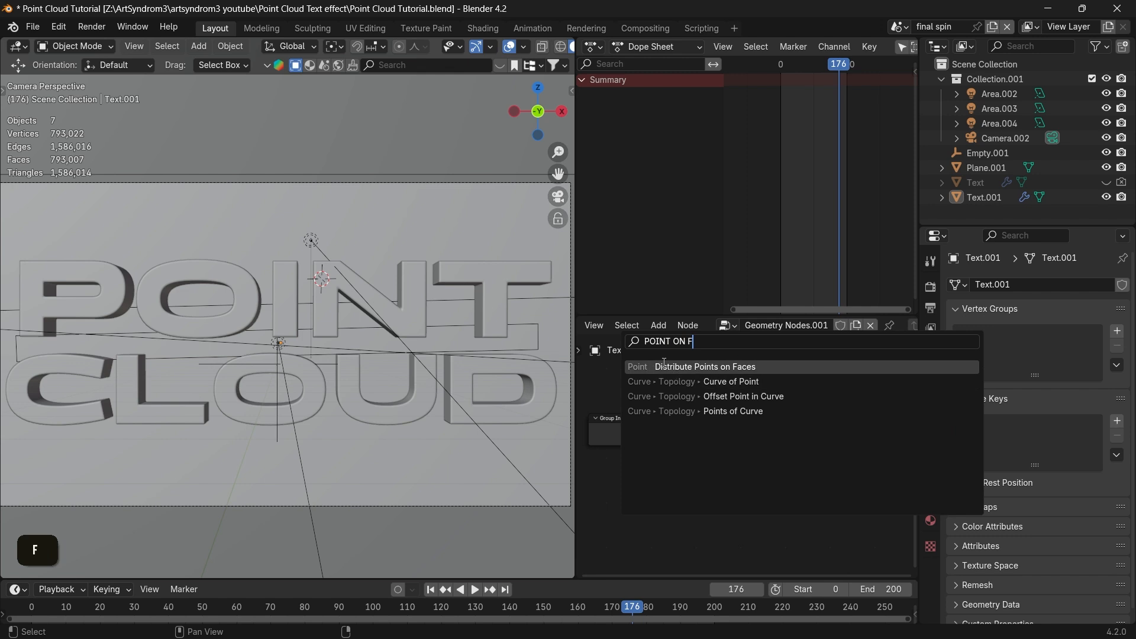
click(705, 366)
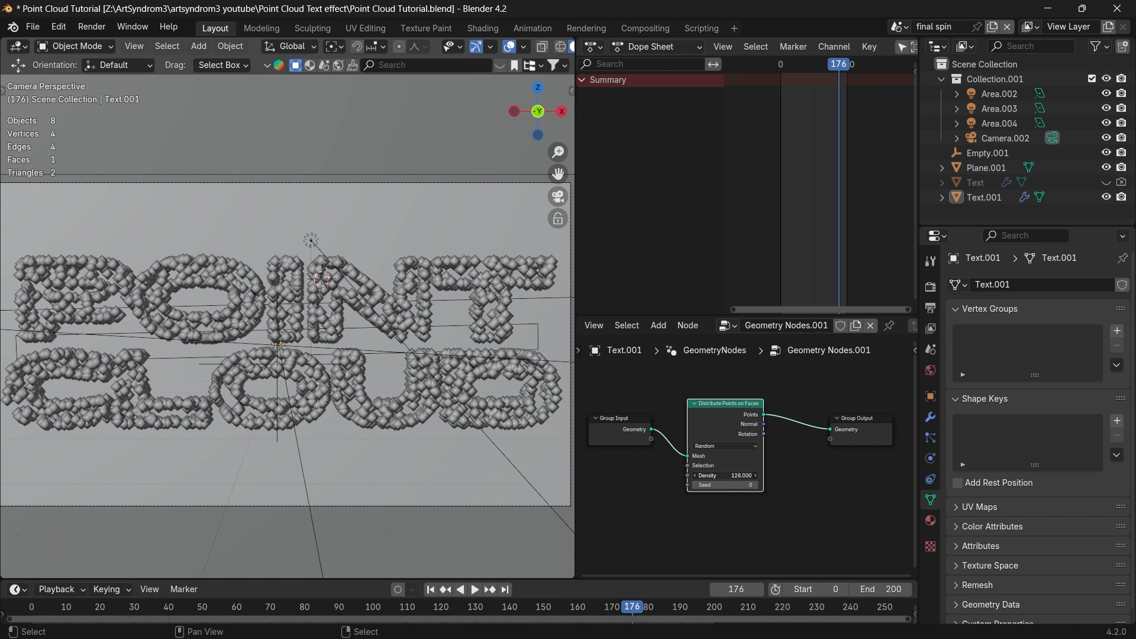
drag(747, 475, 732, 475)
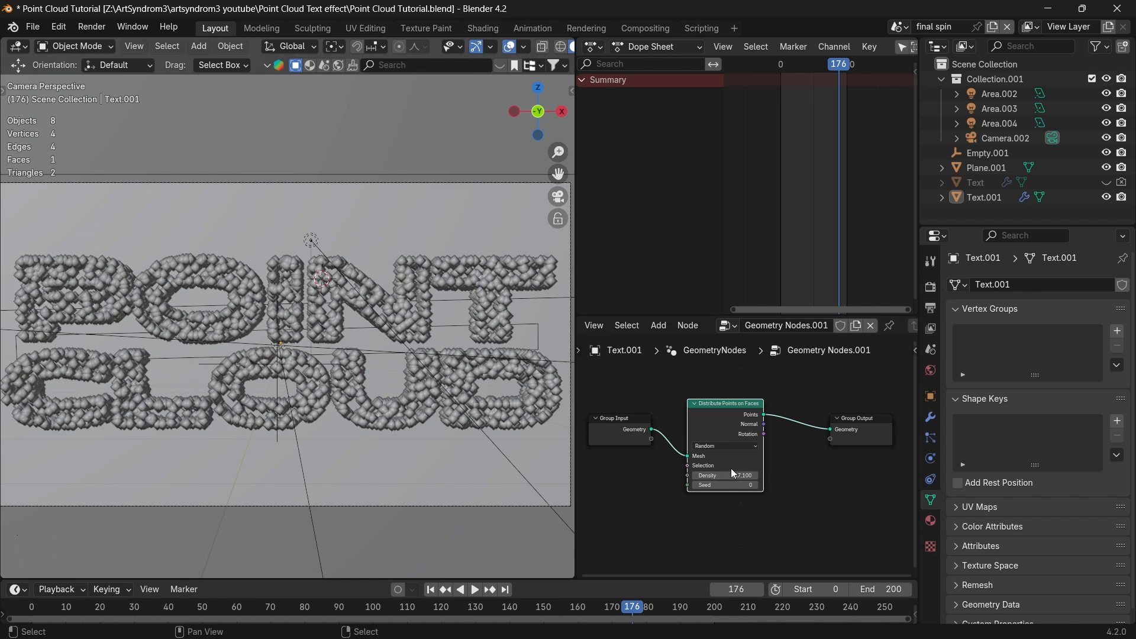
drag(725, 475, 753, 474)
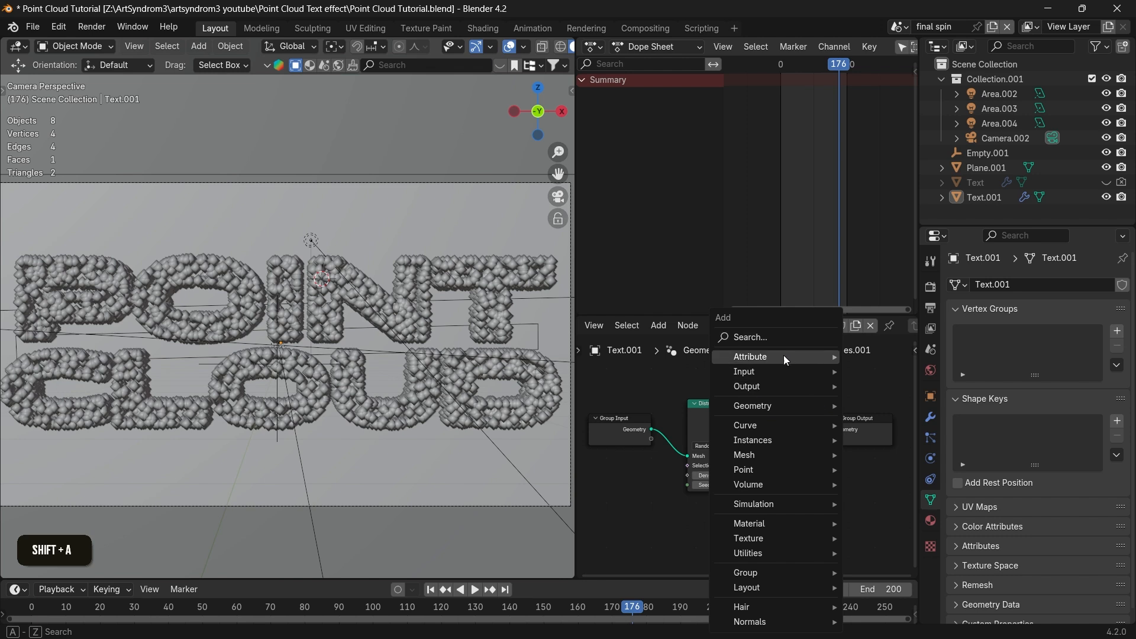
Insert a Set Point Radius node, setting density 800 and radius 0.03 m
text(set ra)
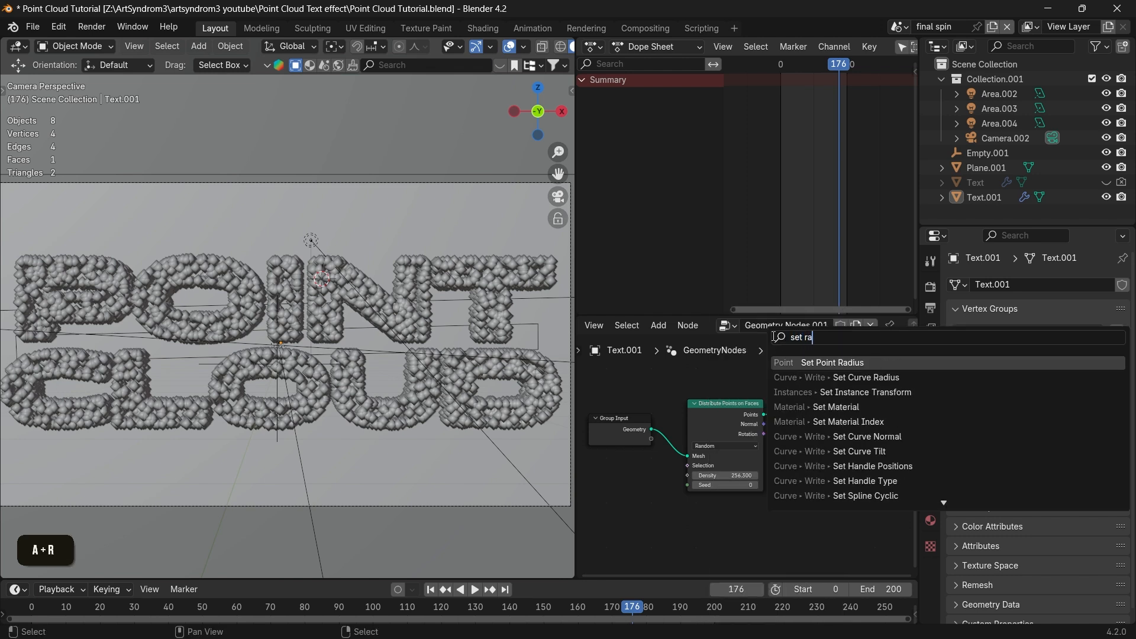
click(832, 363)
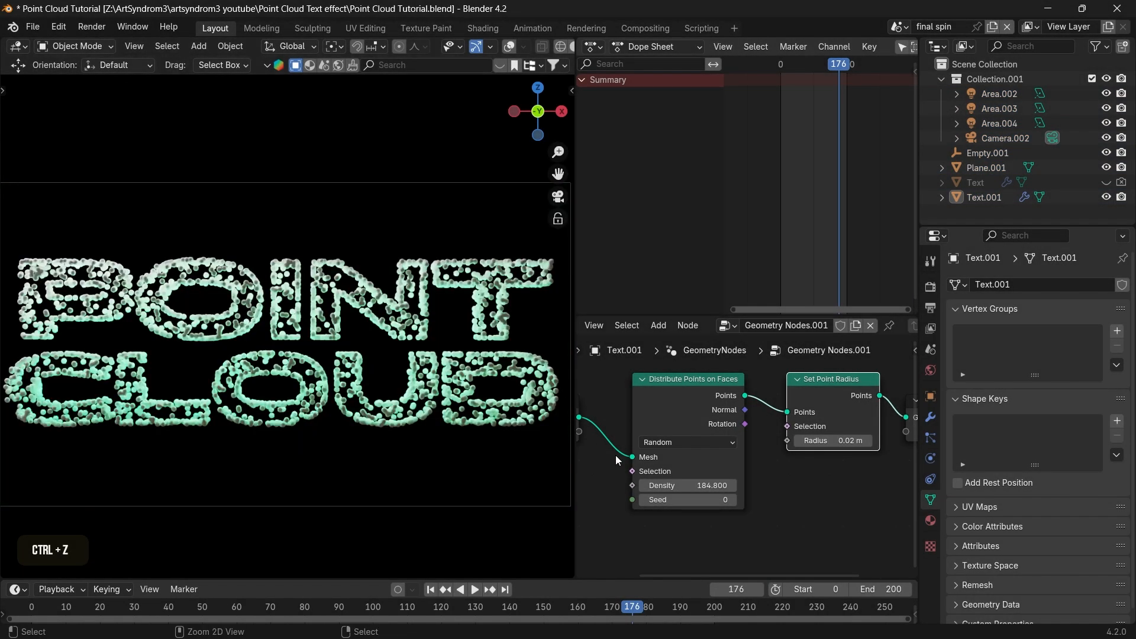
double_click(688, 485)
text(3)
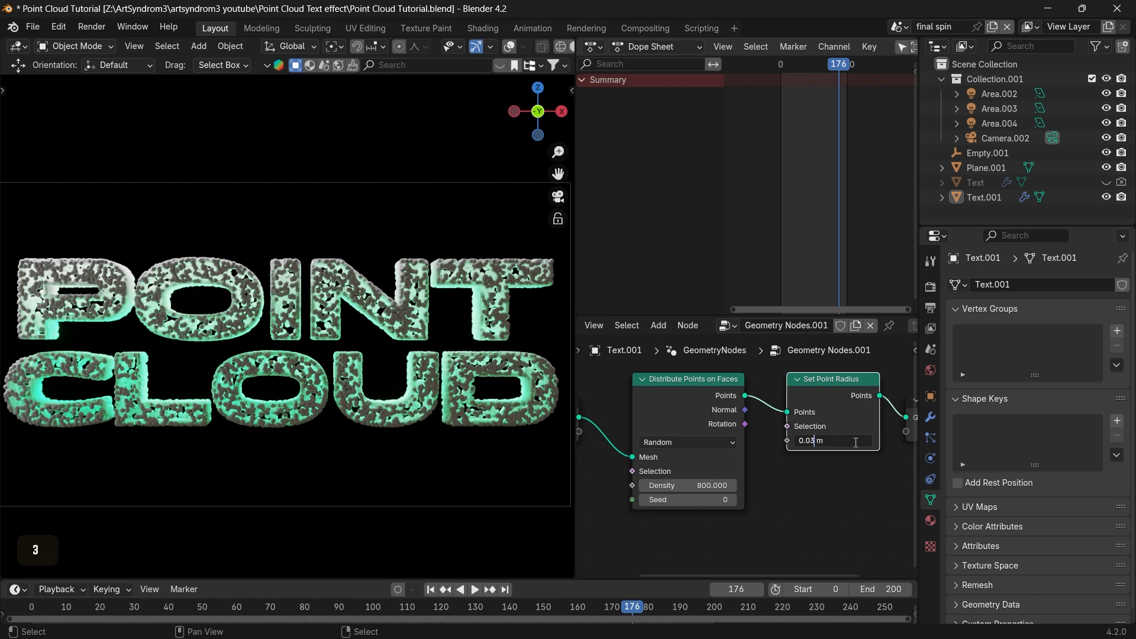
key(Enter)
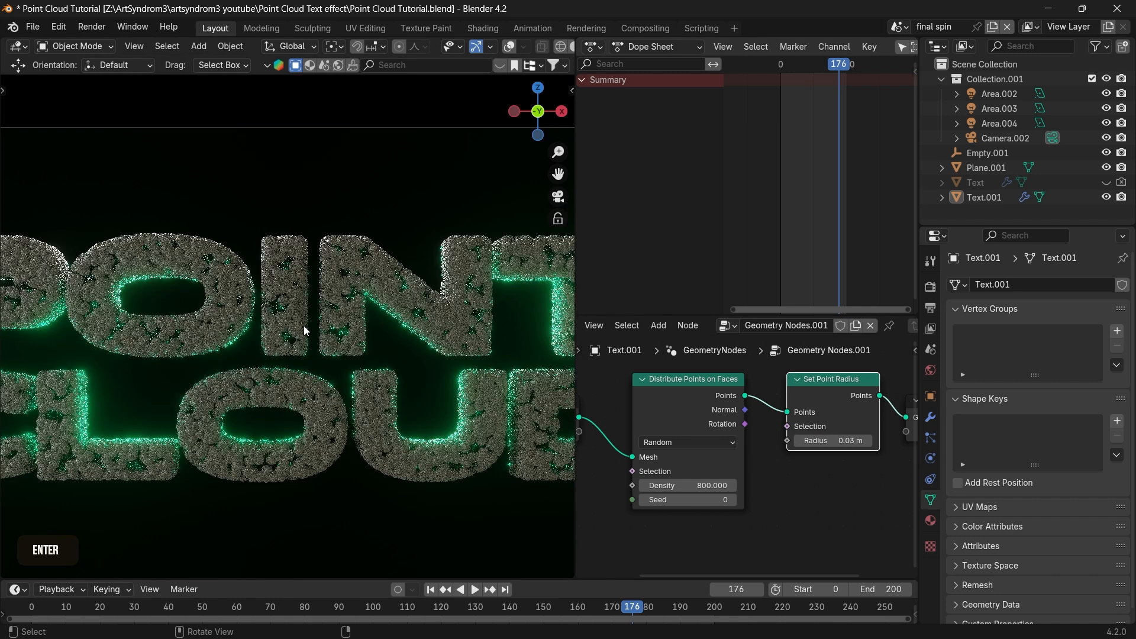
click(305, 331)
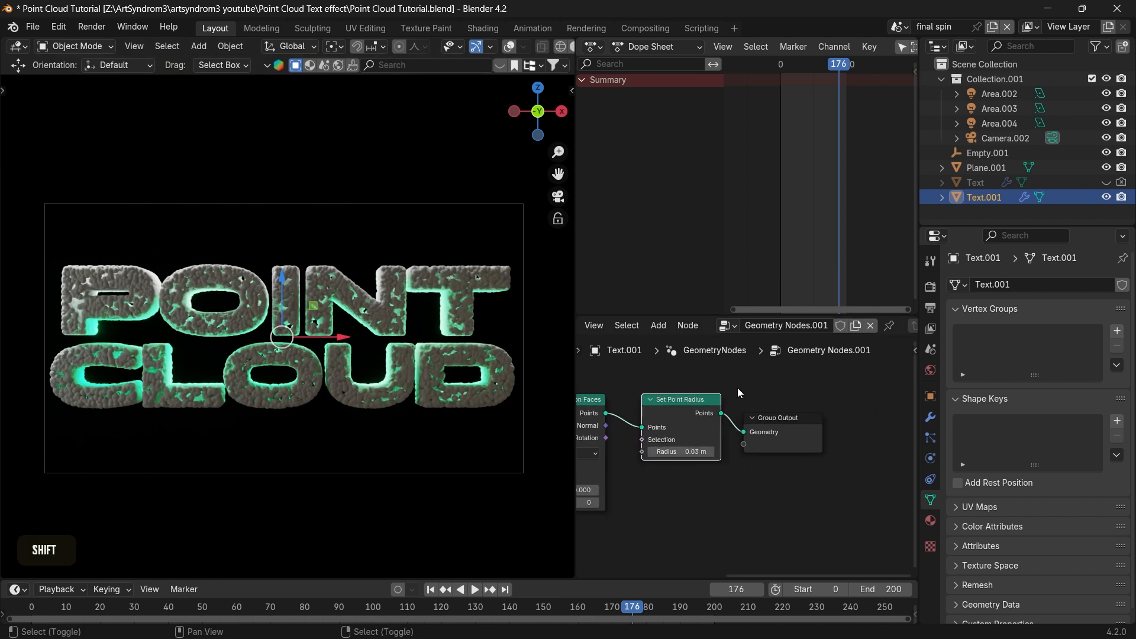
Add a Set Material node and assign it the new material 'Point cloud mat'
text(set)
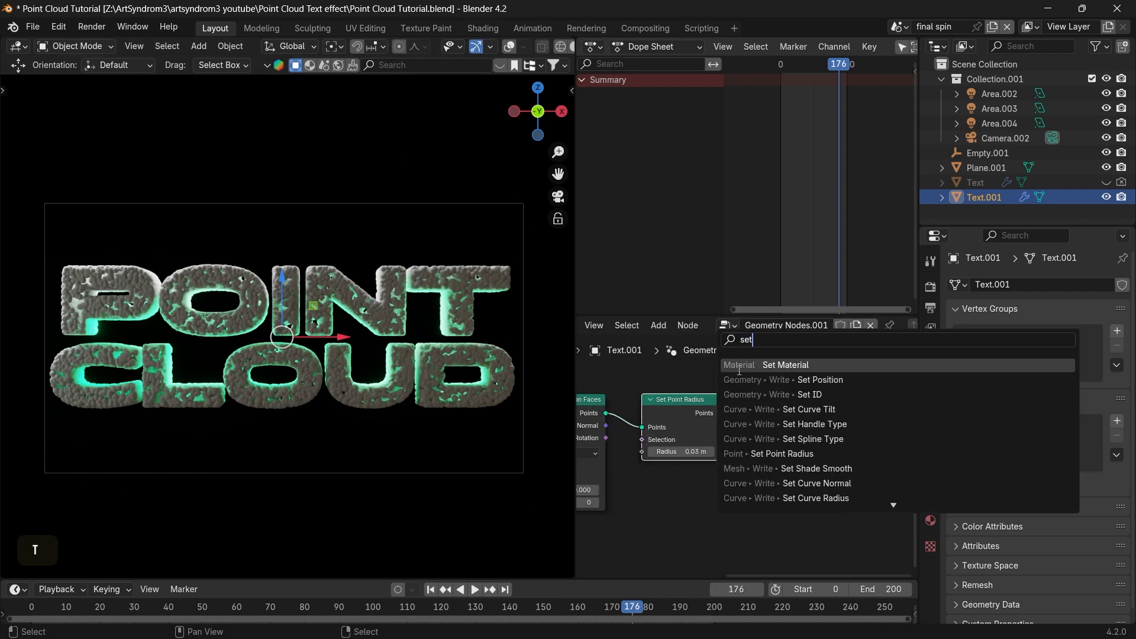
click(786, 365)
text(Point cl)
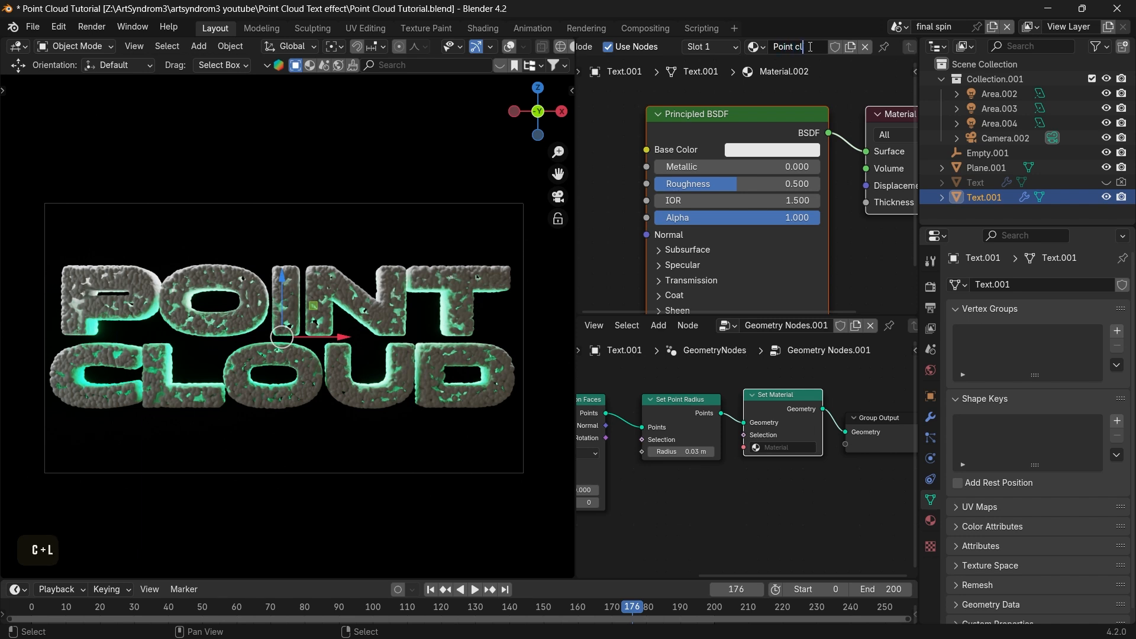
click(772, 149)
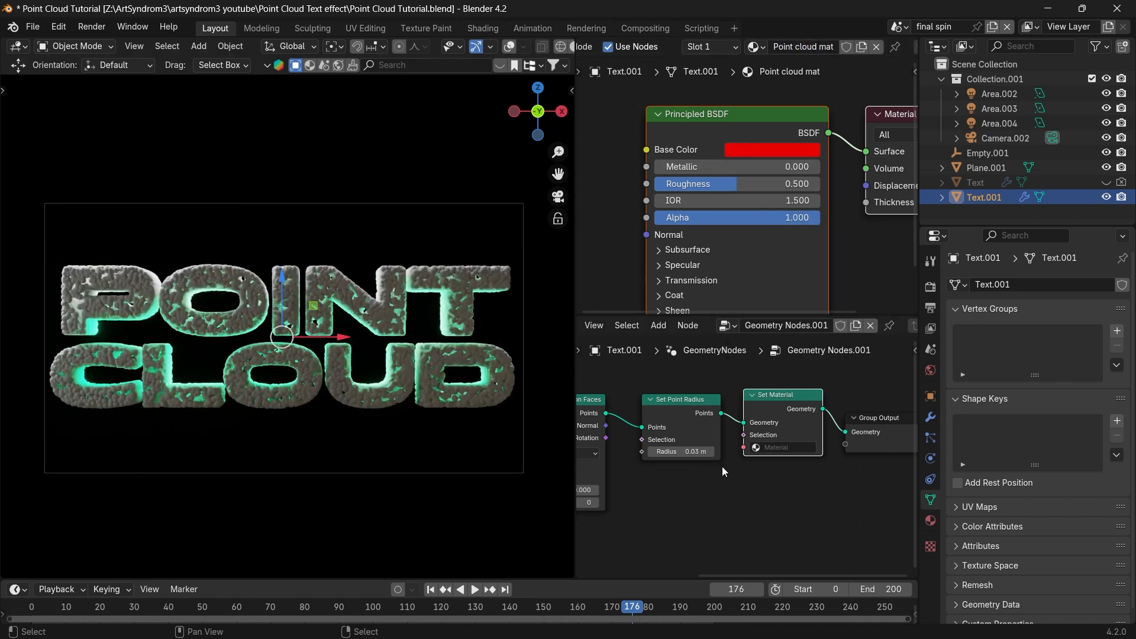
click(777, 447)
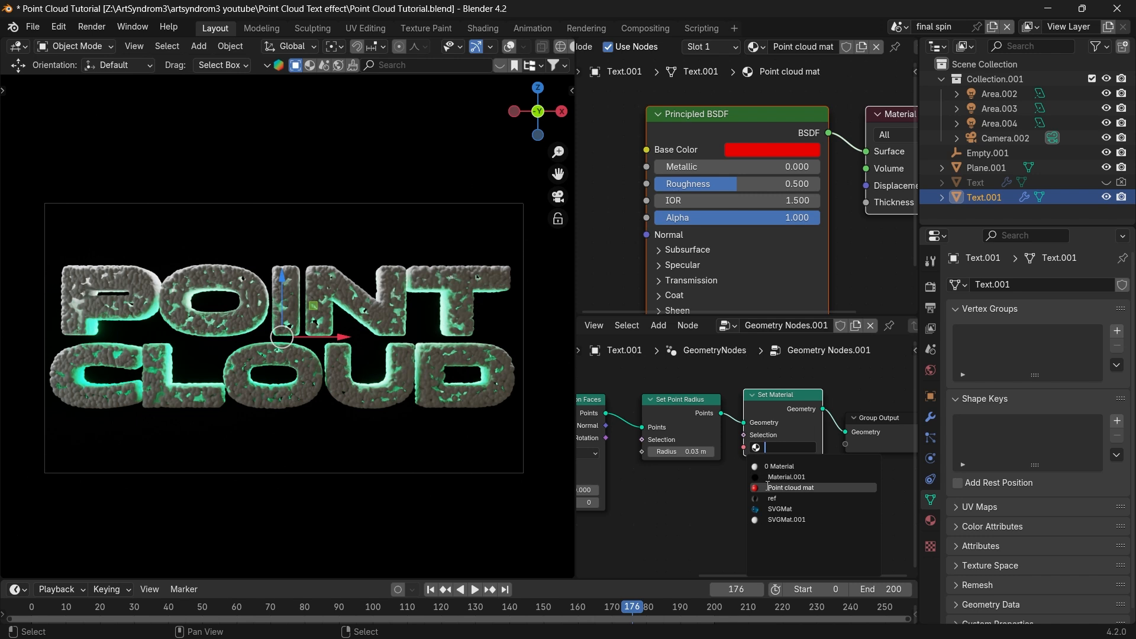
click(790, 487)
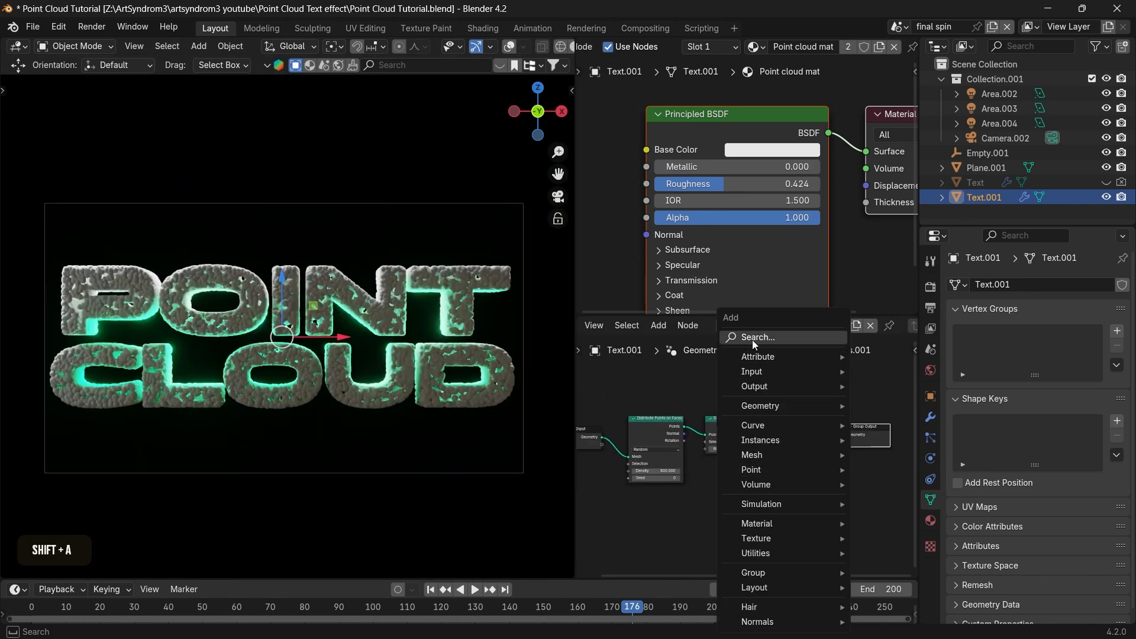
Insert a Set Position node between Set Material and Group Output
text(set)
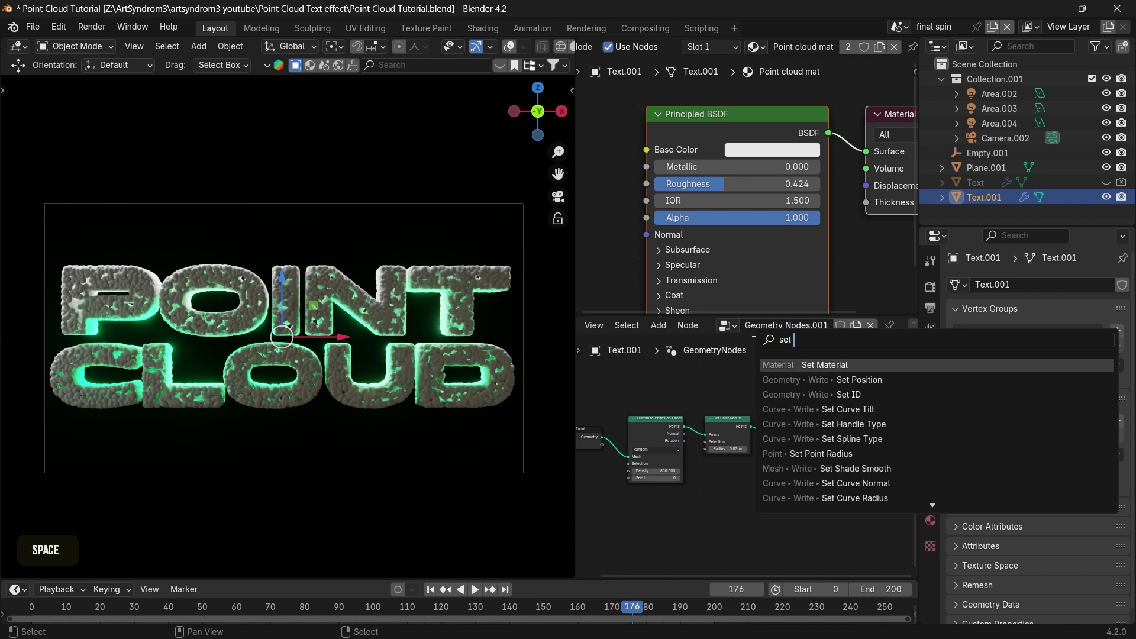
text(po)
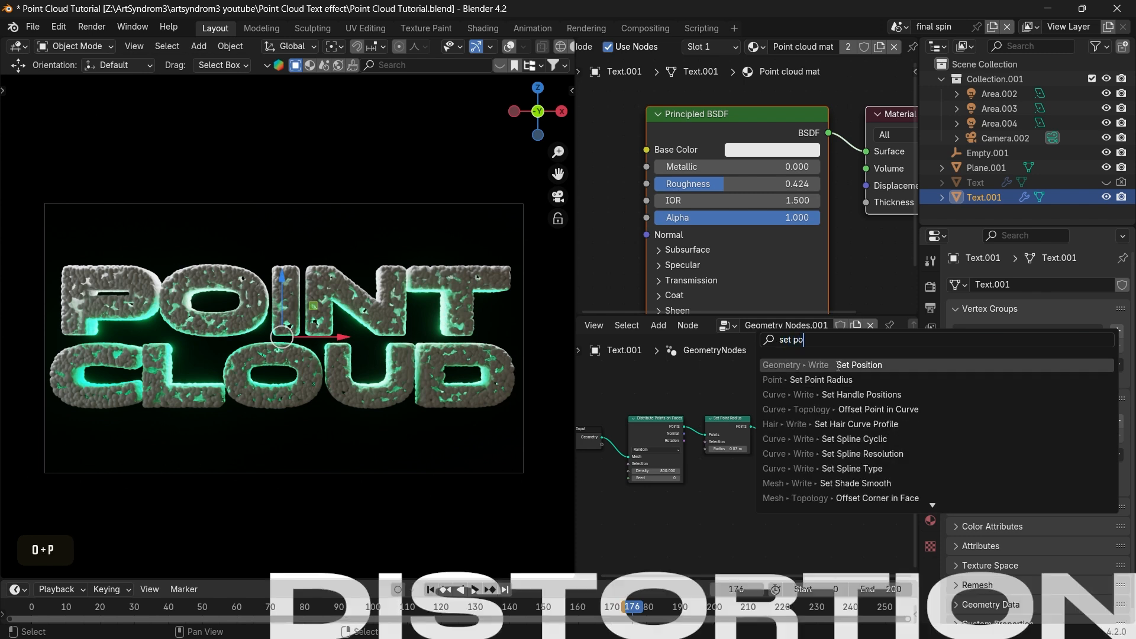
click(860, 365)
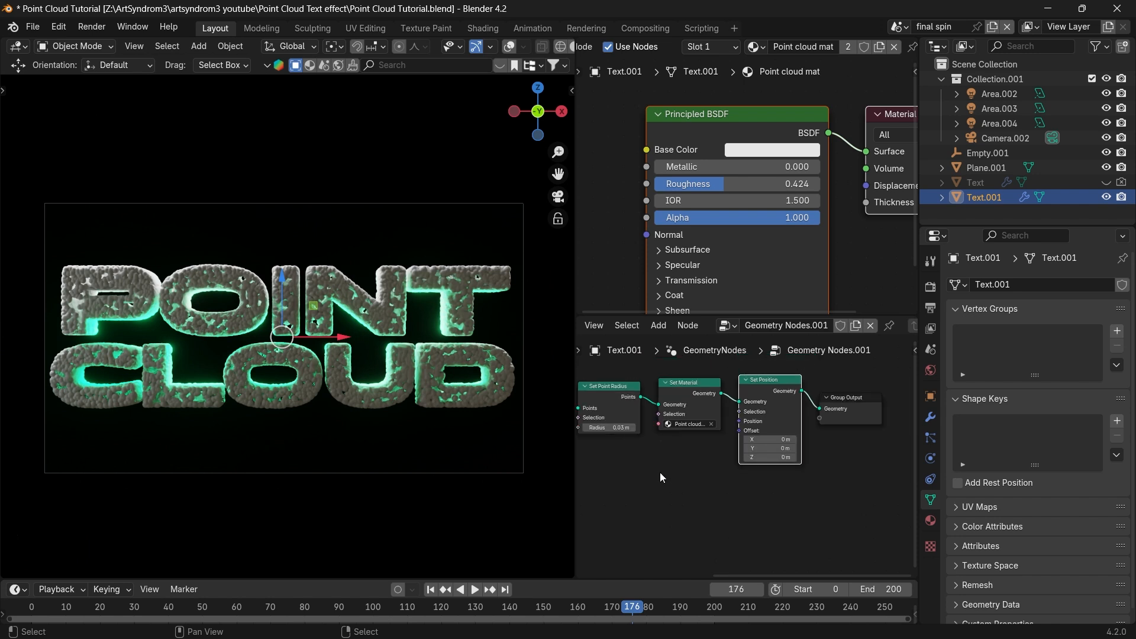
text(noi)
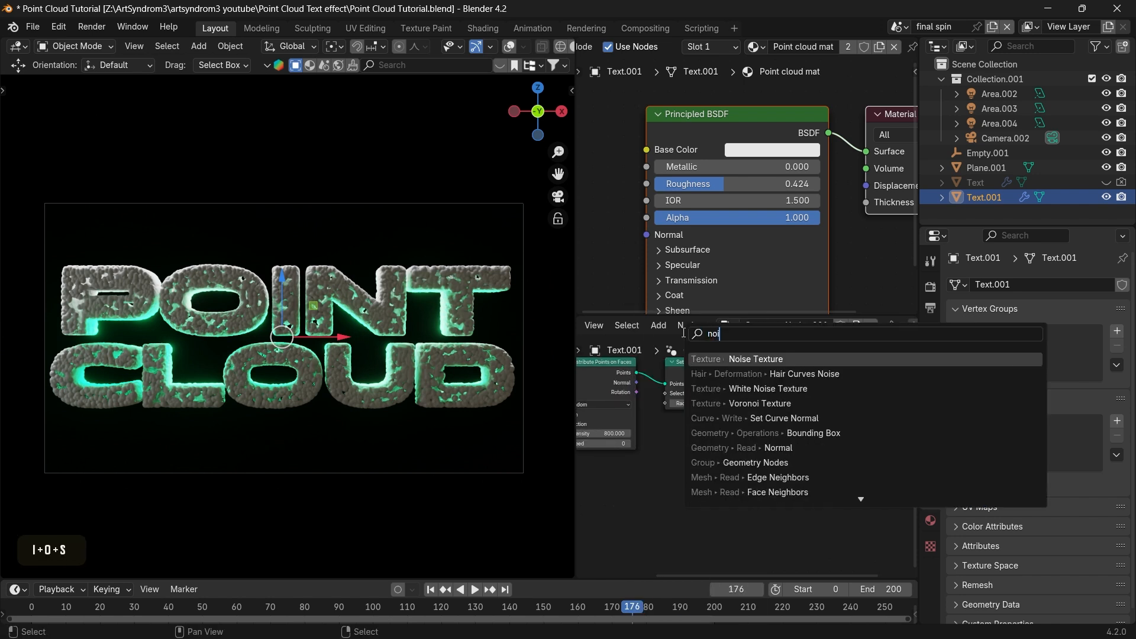
Feed a Noise Texture through a Vector Math Add node set to -0.5 on all axes
click(755, 359)
text(br)
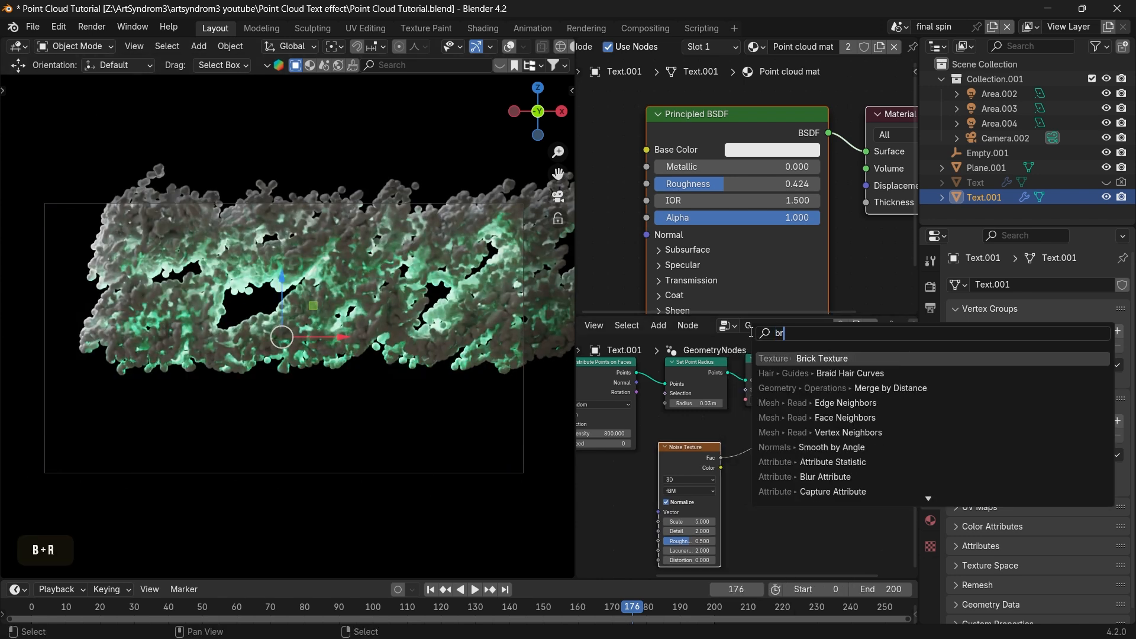
text(vector ma)
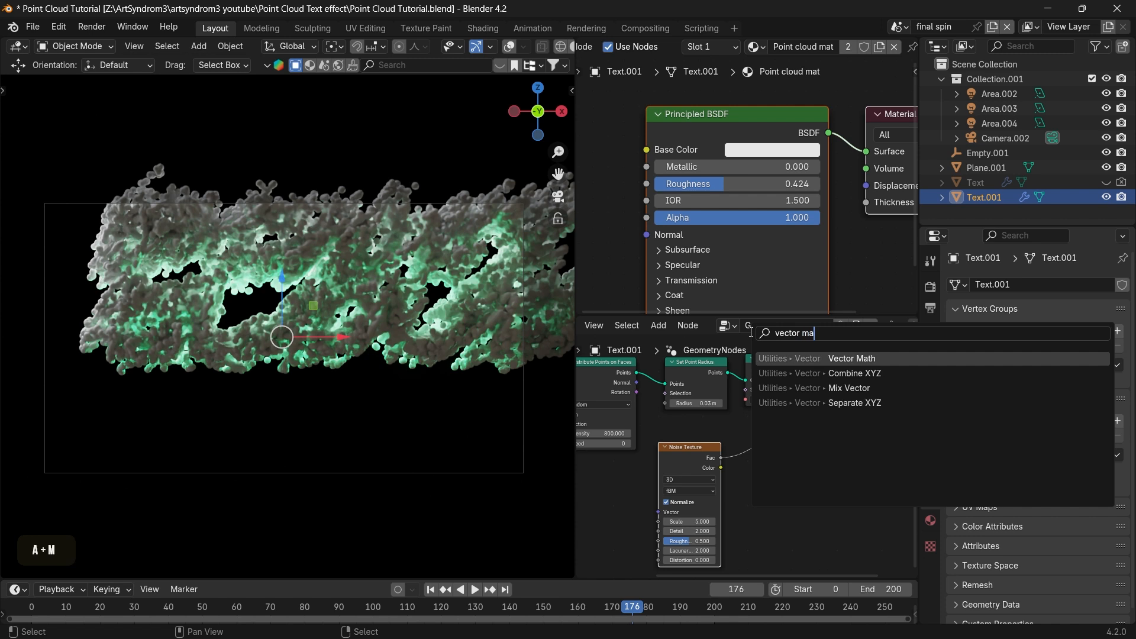
click(852, 358)
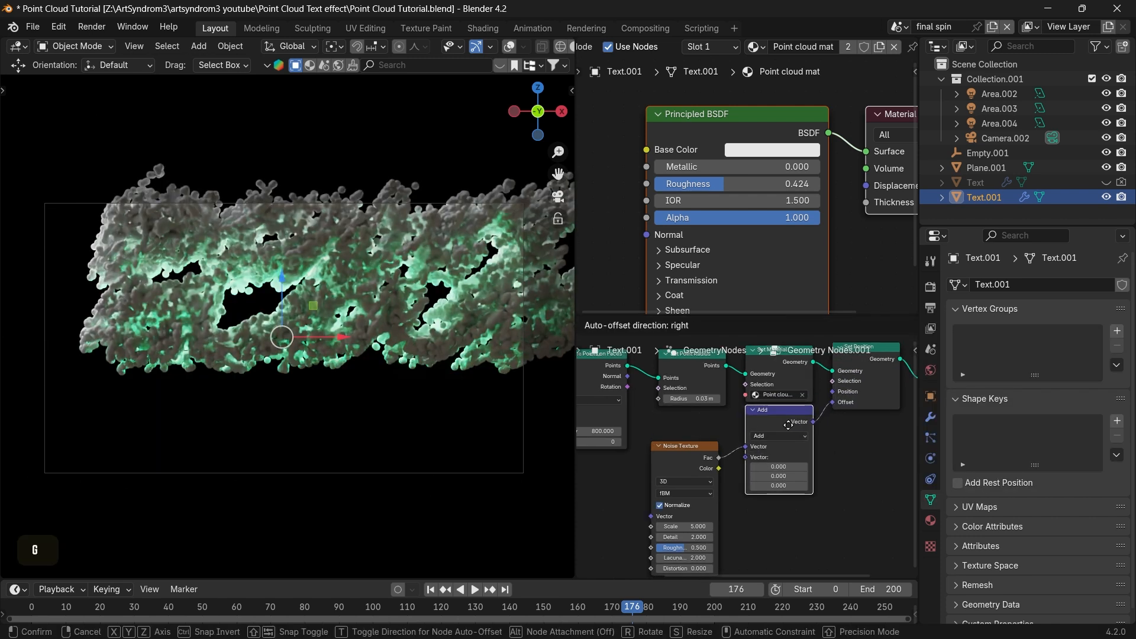
click(795, 485)
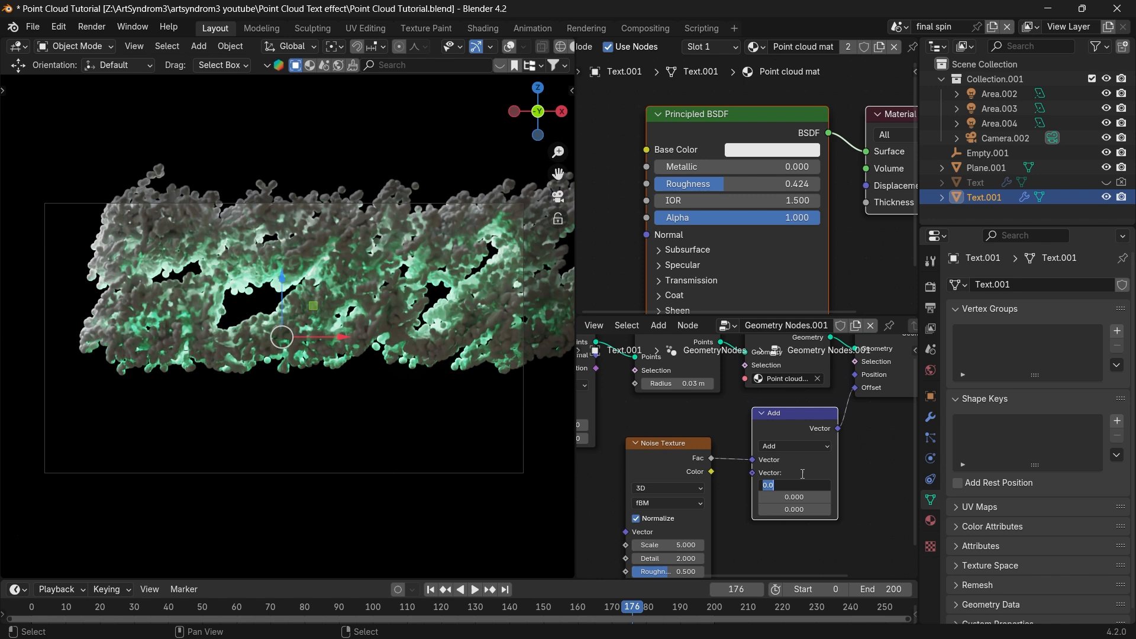
text(-.5)
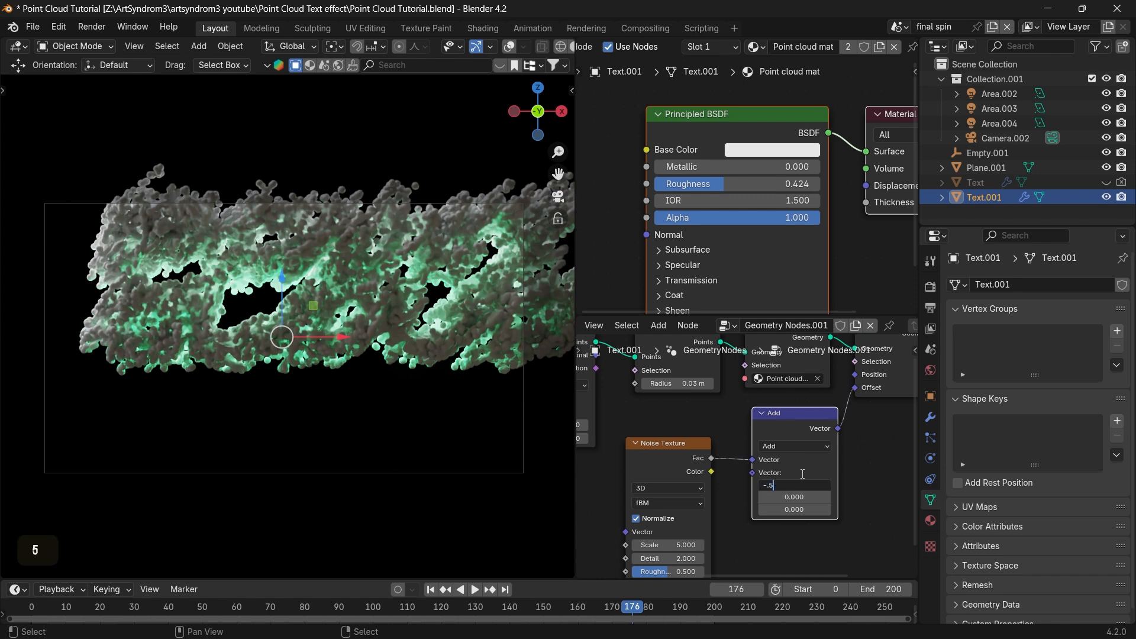
key(ctrl+v)
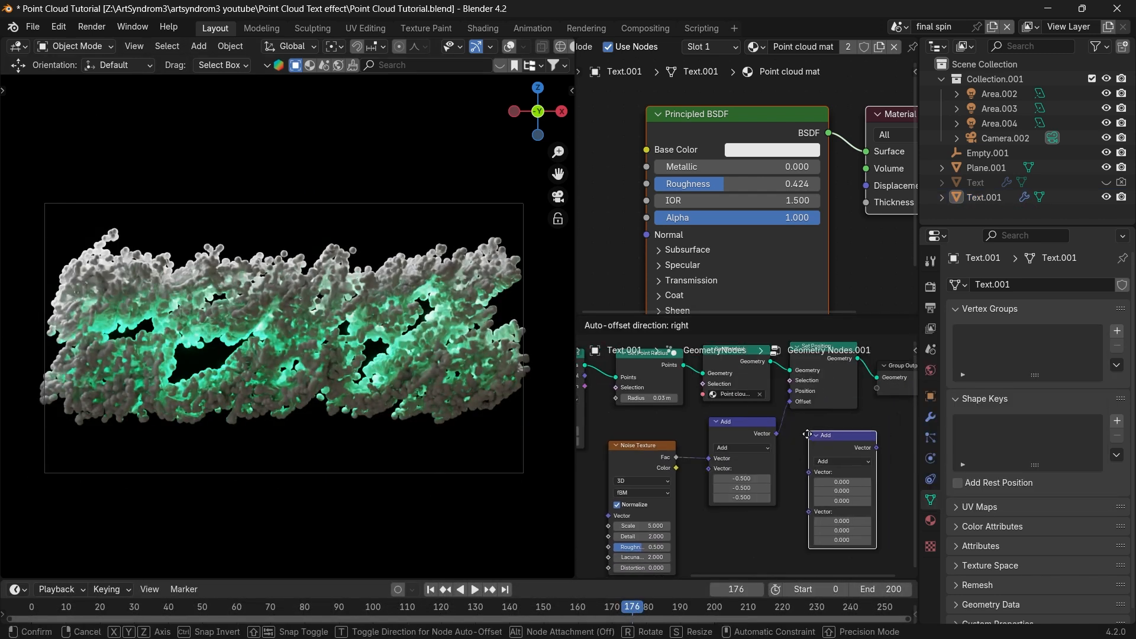
Switch the second Vector Math node to Multiply and enter a scale value of 1.700
click(829, 442)
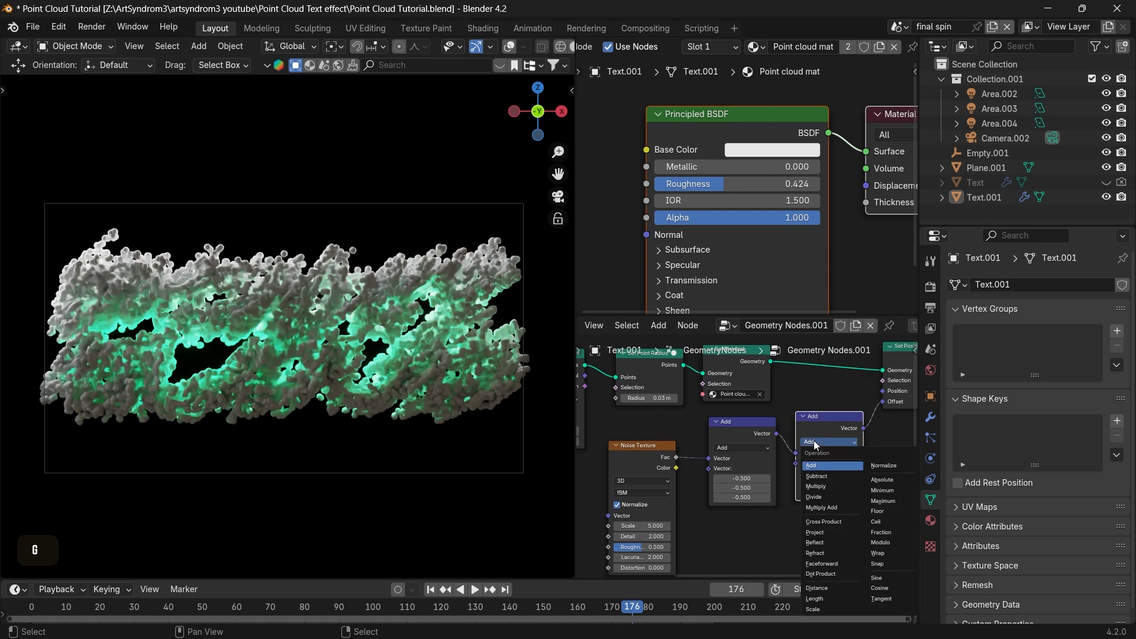
click(816, 486)
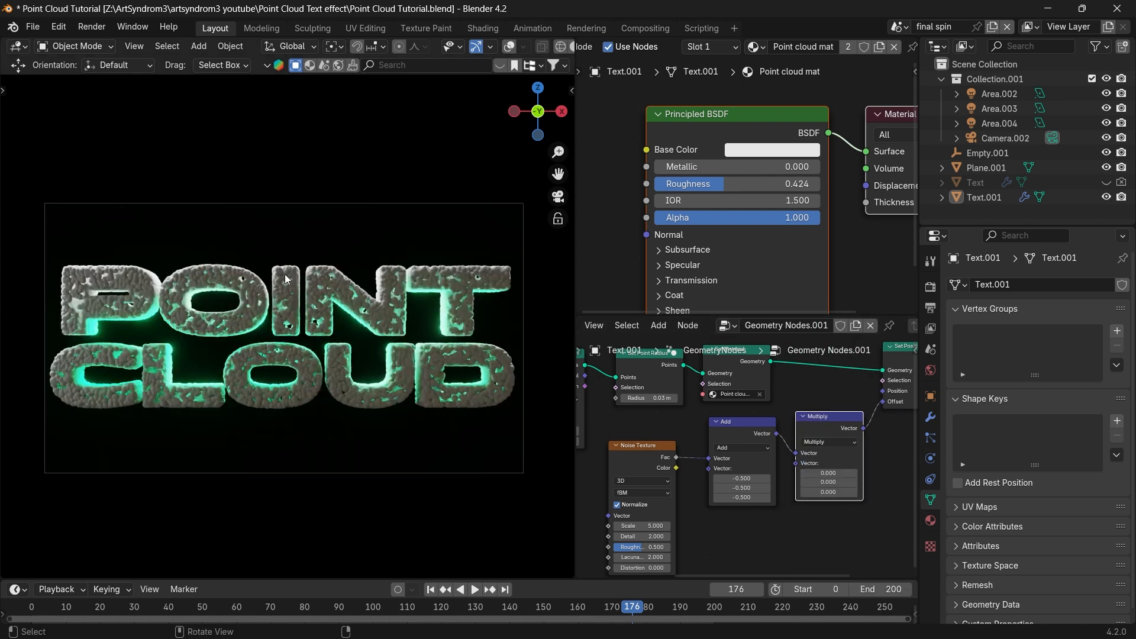
mouse_move(265, 310)
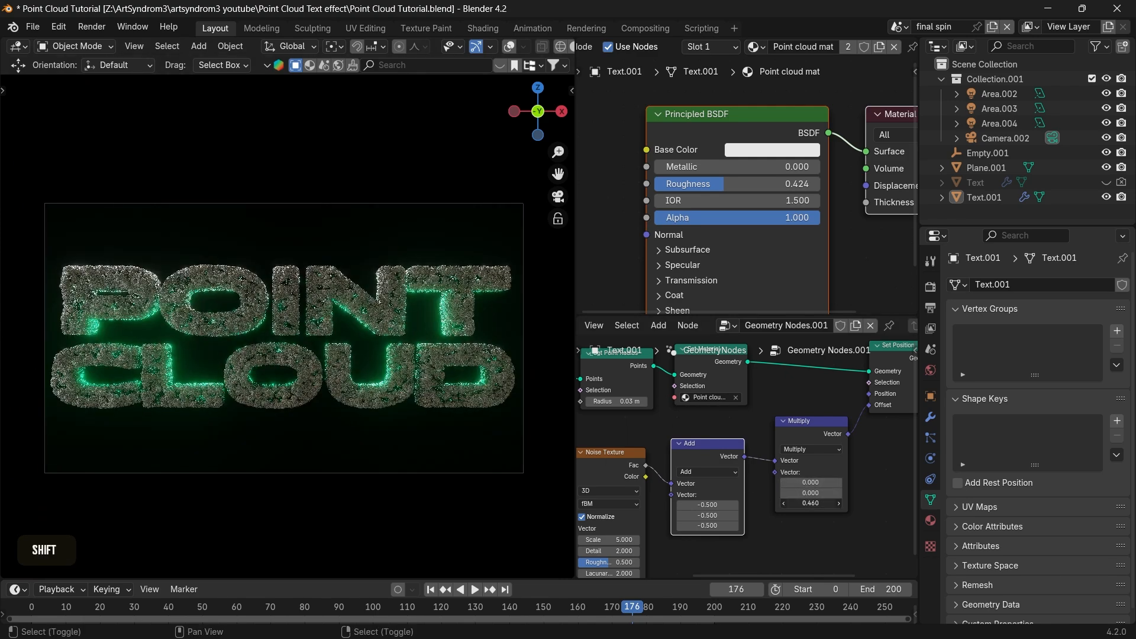
key(Ctrl+Z)
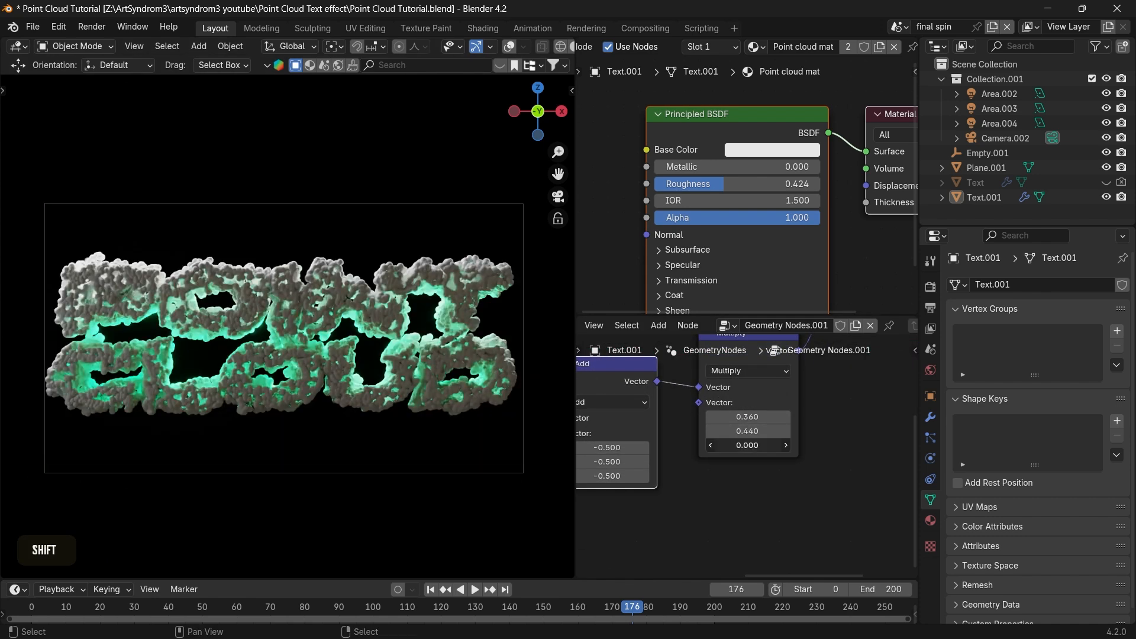
text(1.700)
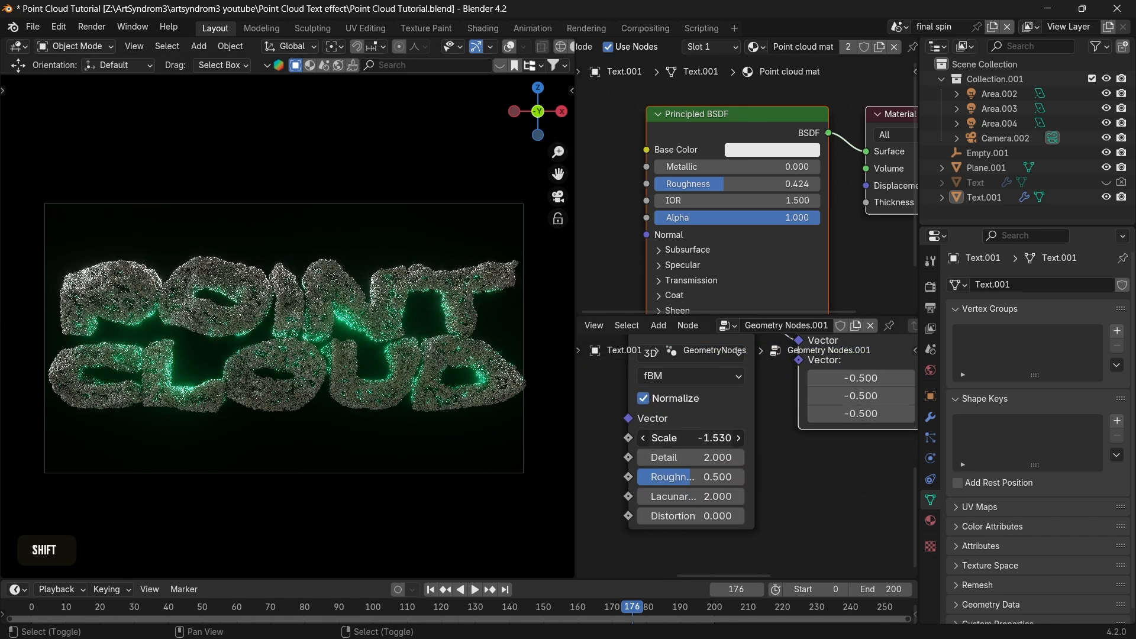
Drag the Noise Texture Scale up, then back to about 1.45, and undo
drag(688, 438, 717, 438)
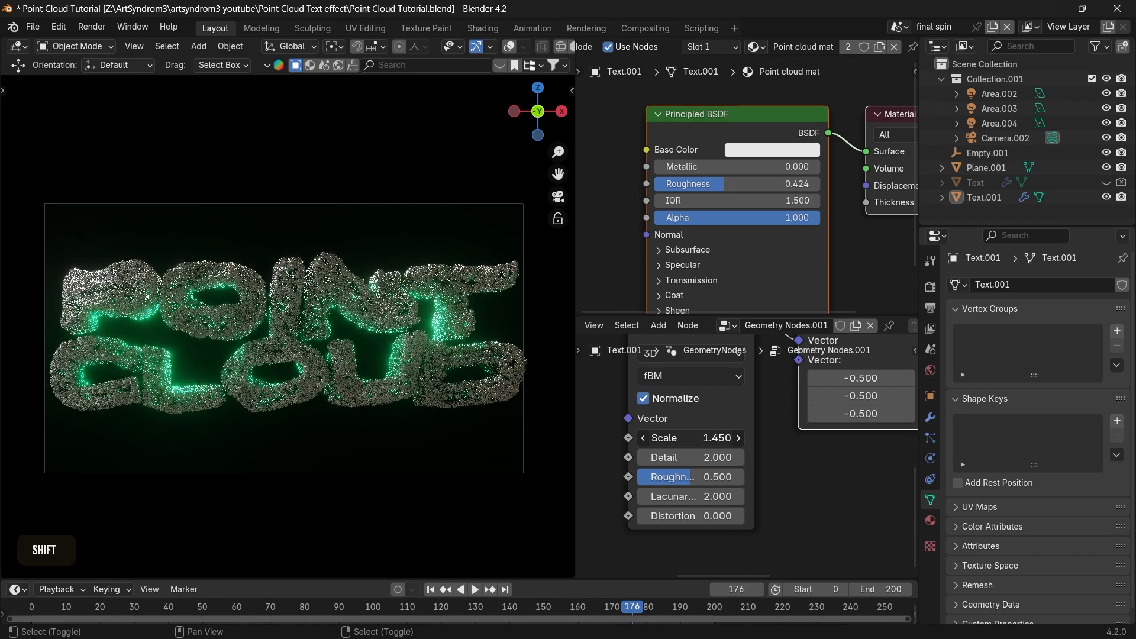
drag(688, 438, 667, 438)
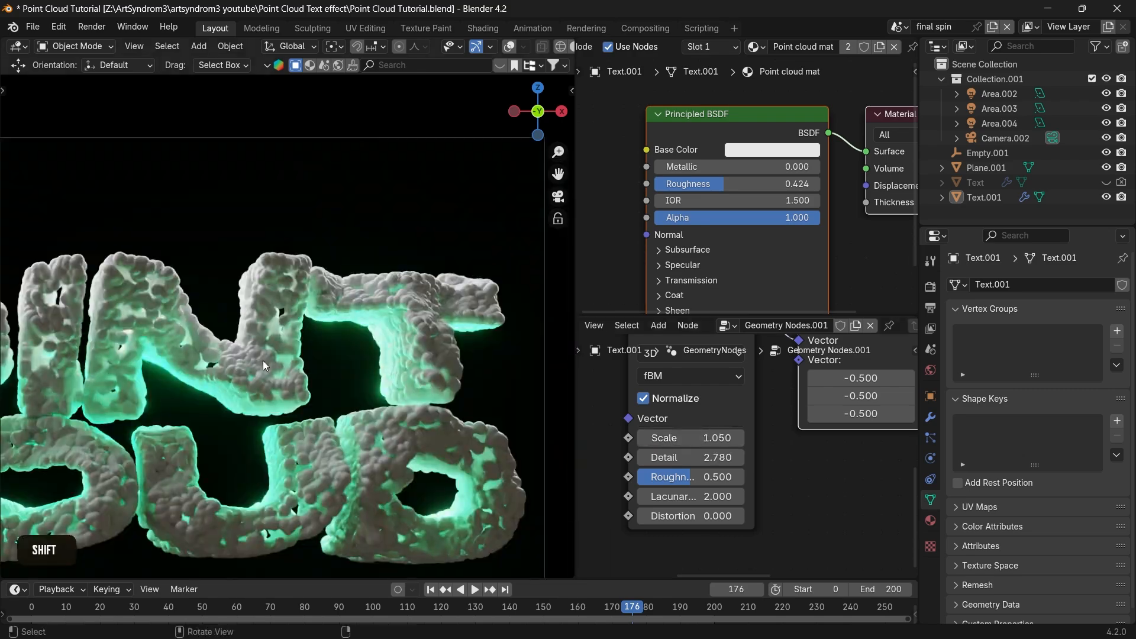
key(ctrl+z)
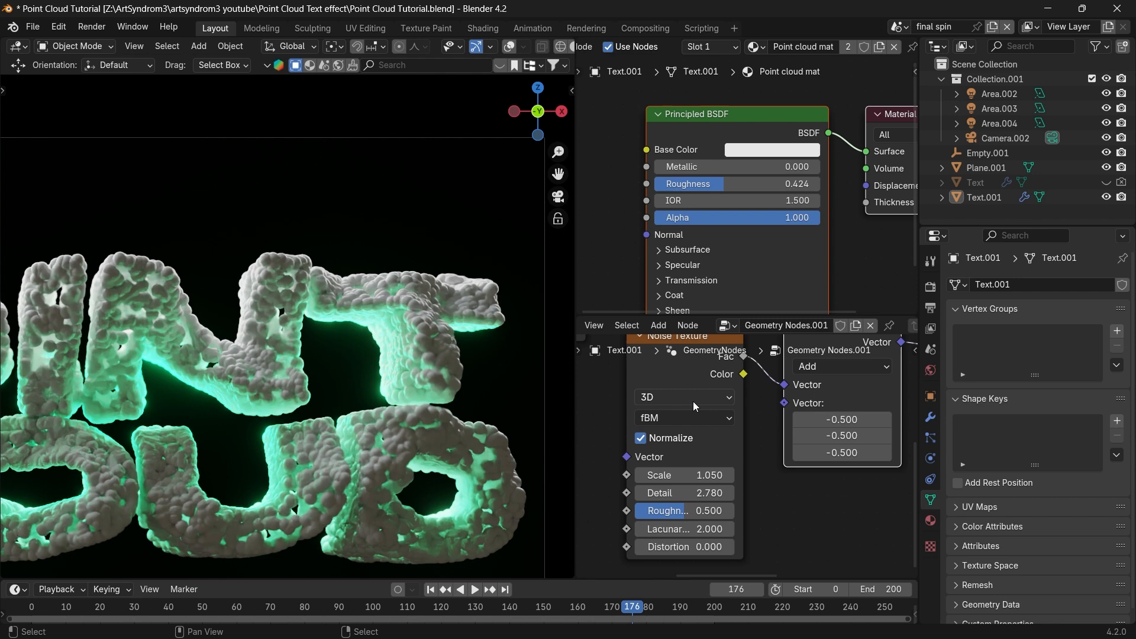
Set the Noise Texture to 4D and drag its W value up to 4.06
click(684, 398)
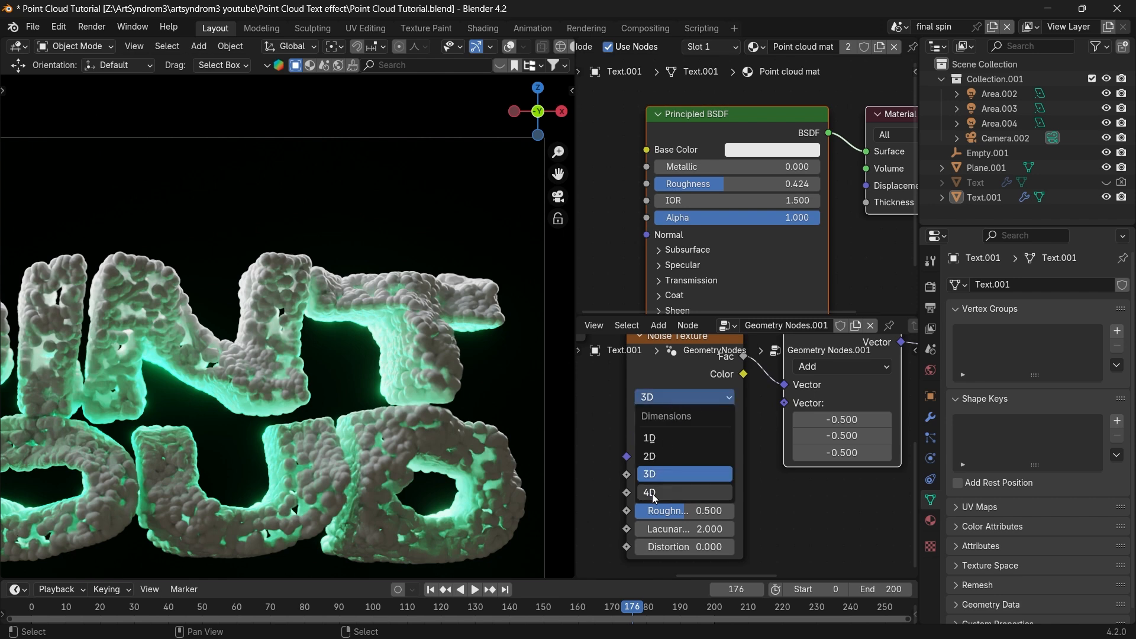
click(660, 493)
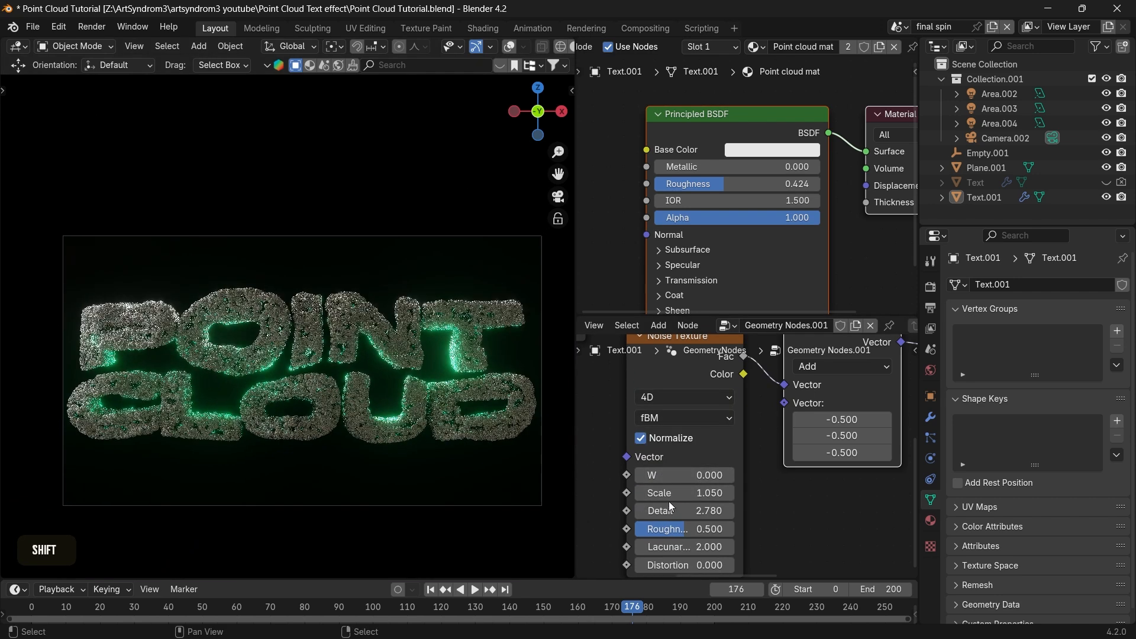
drag(682, 475, 703, 474)
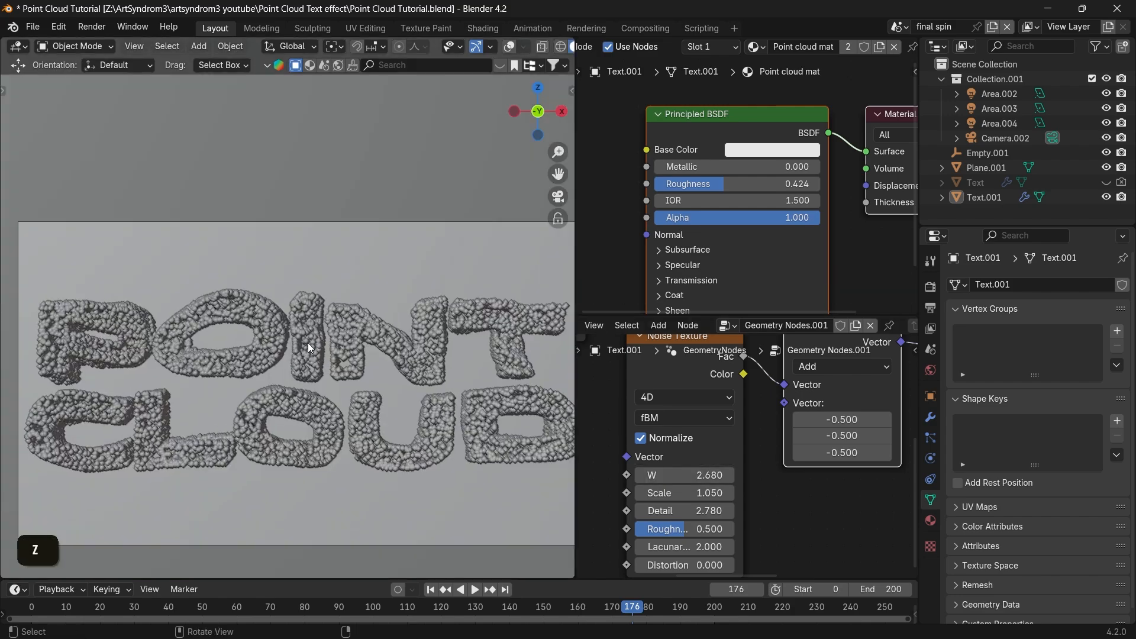
drag(681, 475, 717, 475)
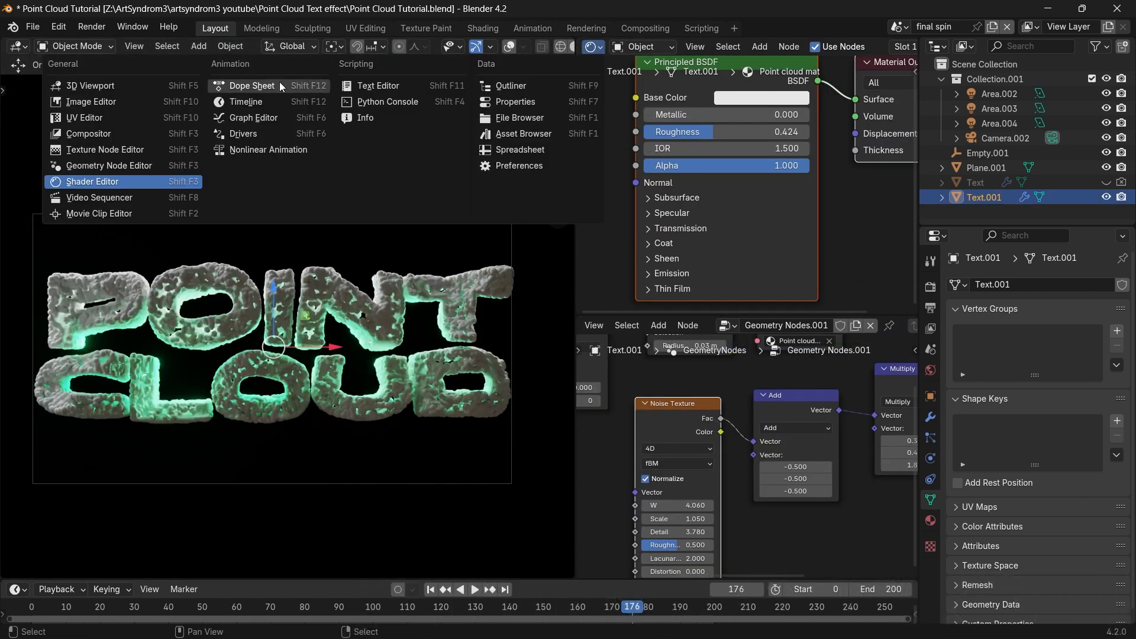
In the Dope Sheet, key W at 4.06 on frame 0, then drag W to 9.1 at frame 203
click(251, 85)
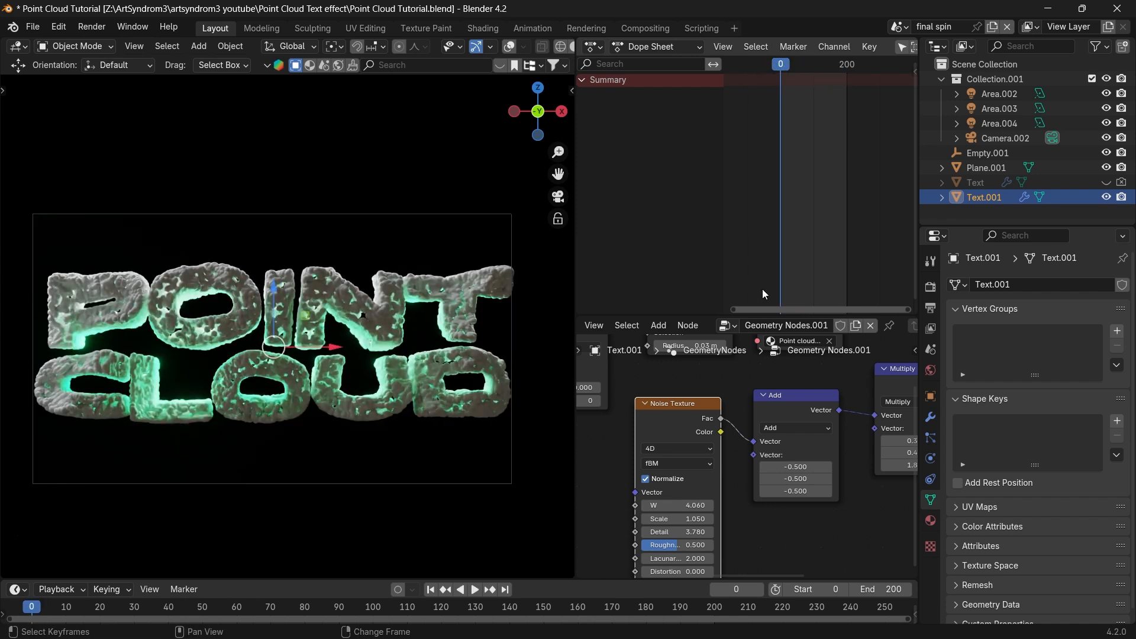
key(I)
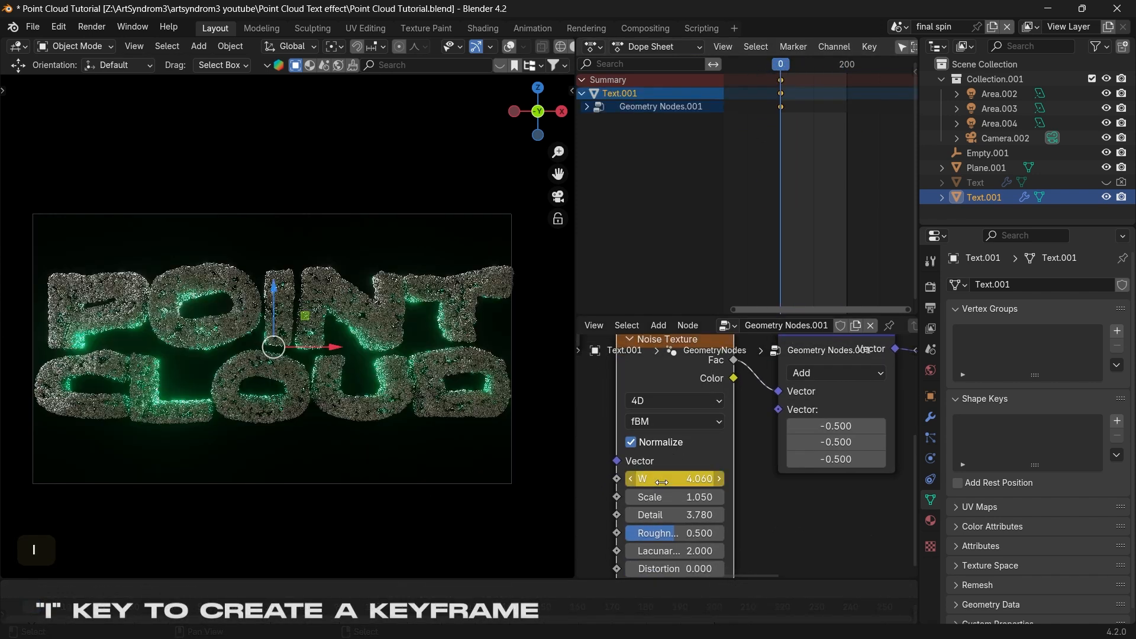
click(837, 64)
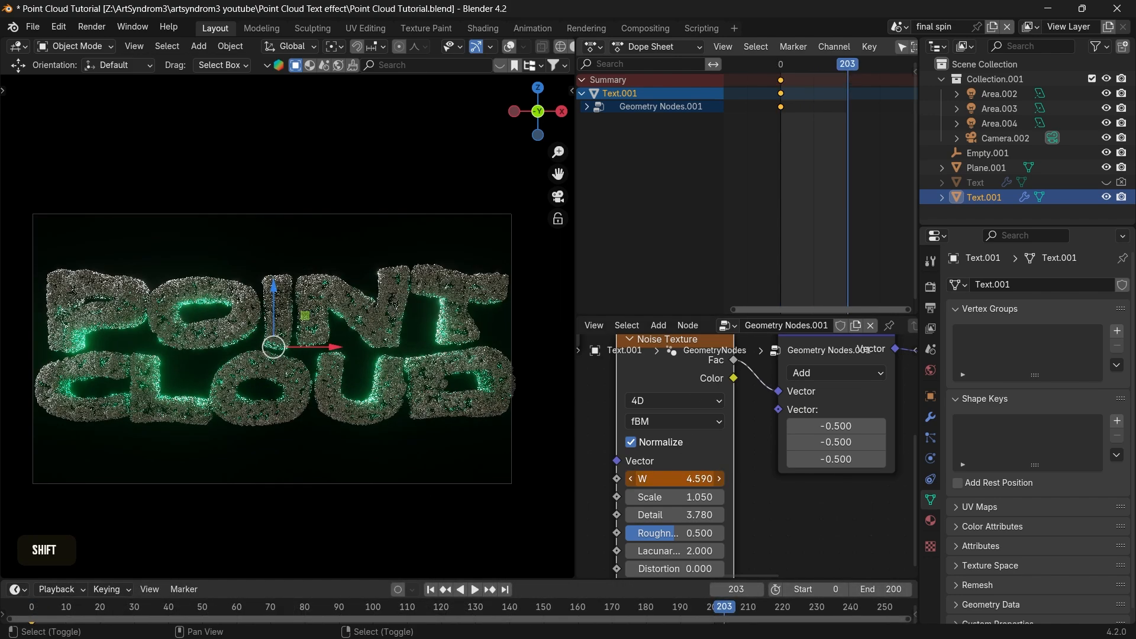
drag(674, 478, 717, 479)
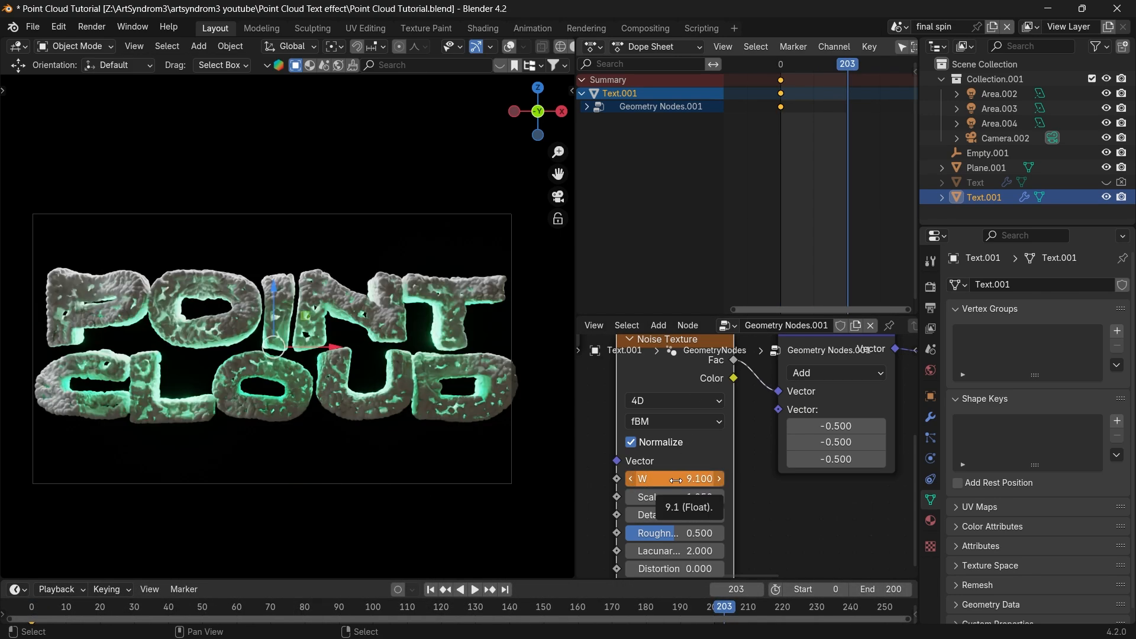